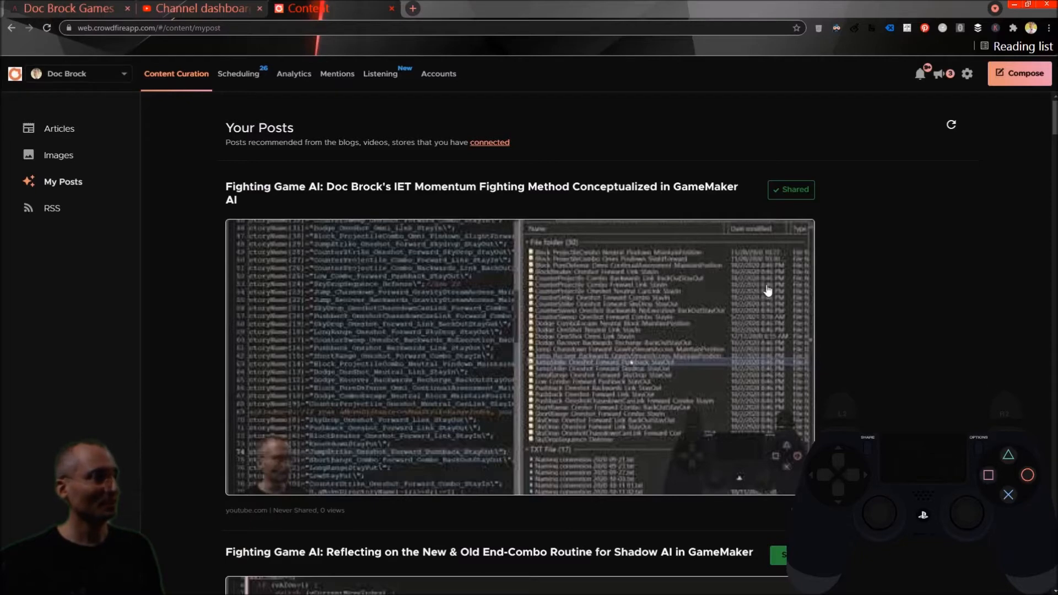
{"action": "mouse_move", "coordinate": [877, 330]}
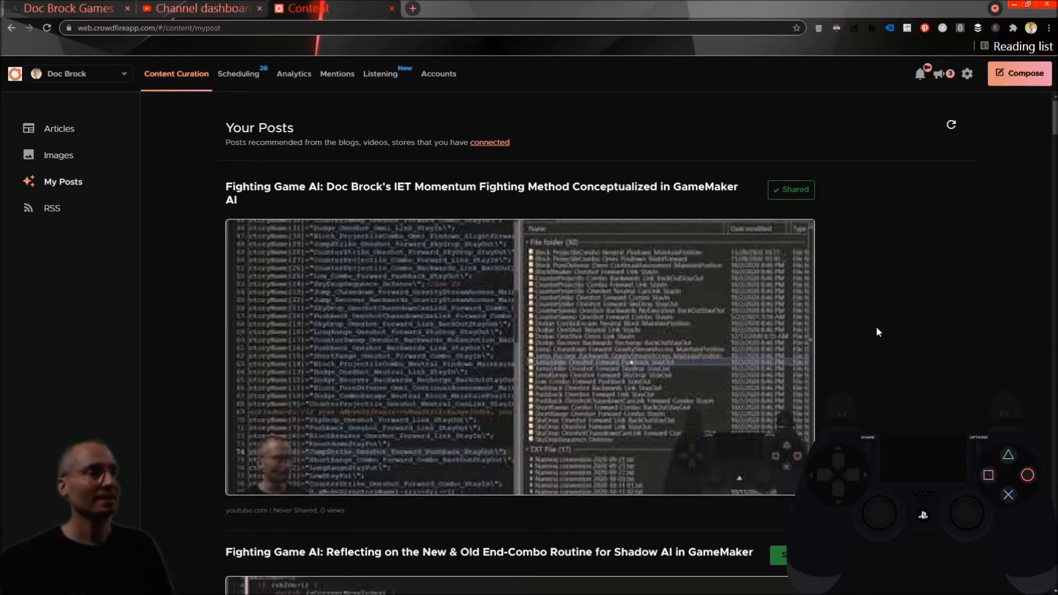
{"action": "mouse_move", "coordinate": [884, 333]}
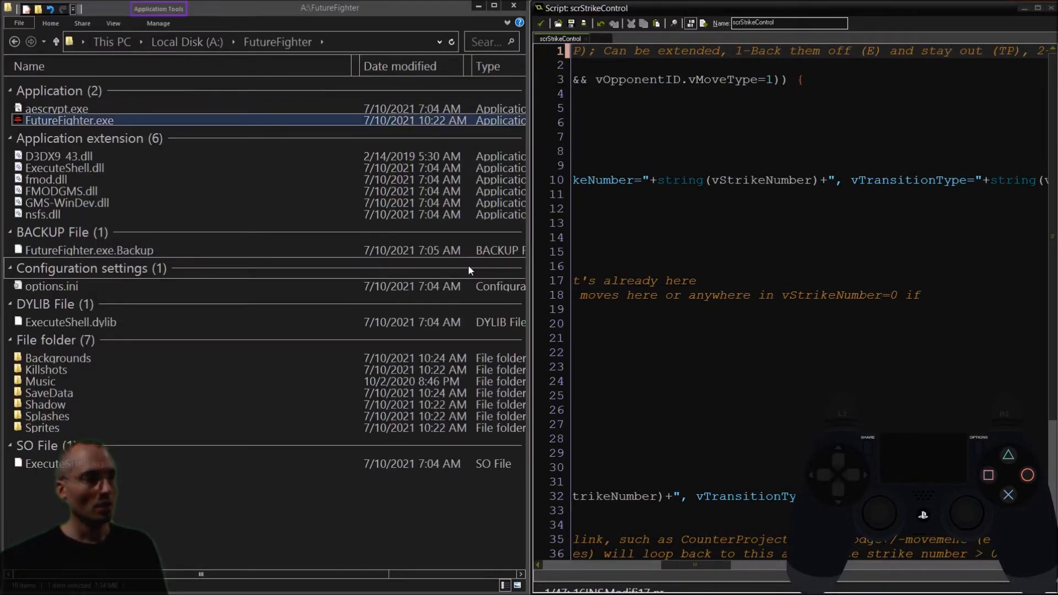
Open the scrSetAI script from the resource tree to view the aMoveDirectoryName list near line 56.
{"action": "double_click", "coordinate": [67, 120]}
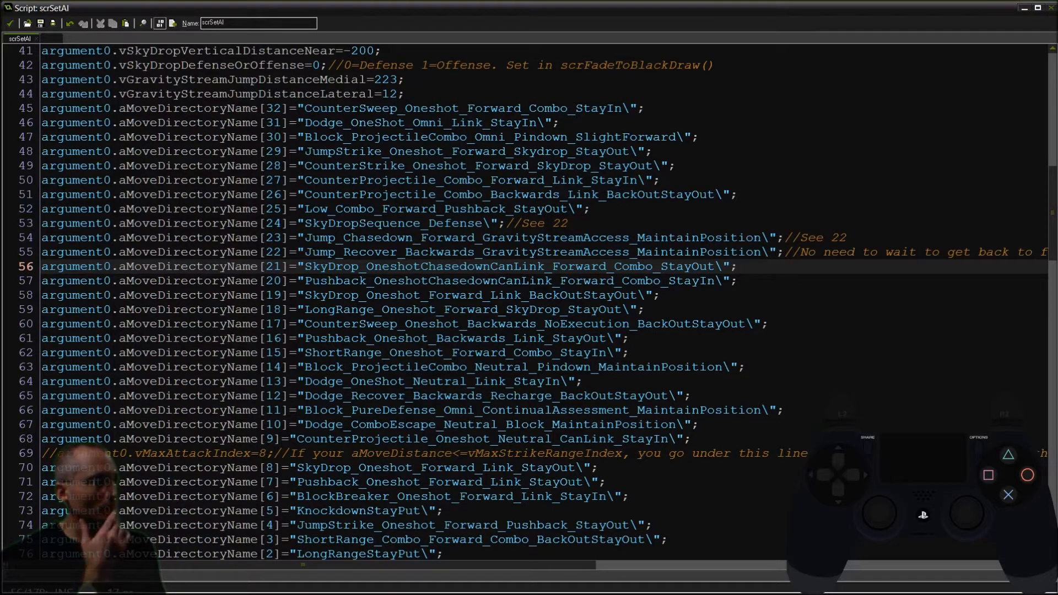
Close the scrSetAI script window and scroll through the FutureFighter folder beside scrStrikeControl.
{"action": "left_click", "coordinate": [738, 265]}
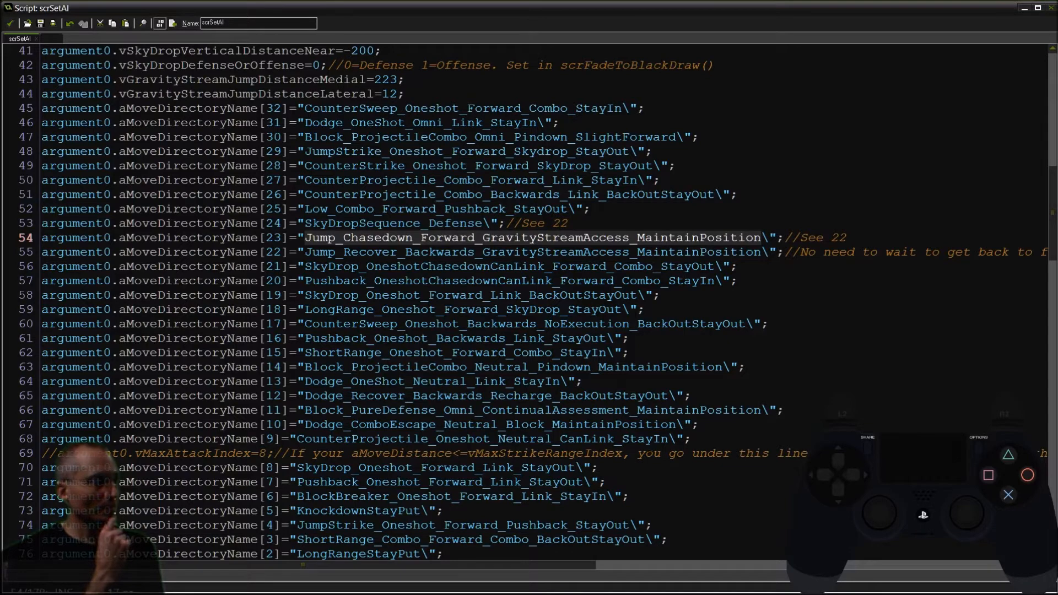
{"action": "scroll", "scroll_direction": "down", "scroll_amount": 3}
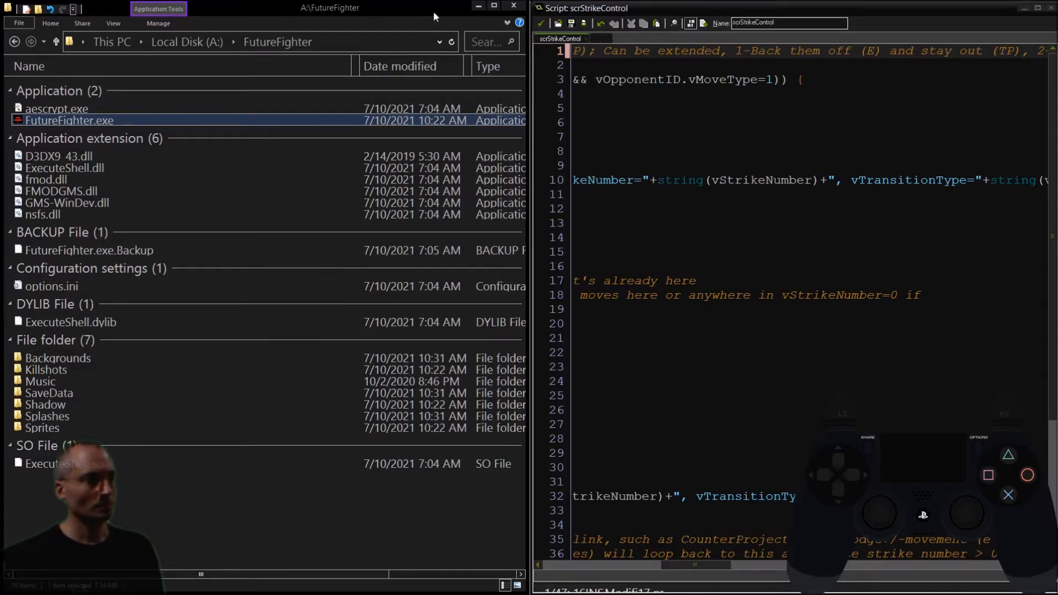
Bring up Chrome's Crowdfire My Posts tab with the fighting-game AI post on top.
{"action": "double_click", "coordinate": [70, 121]}
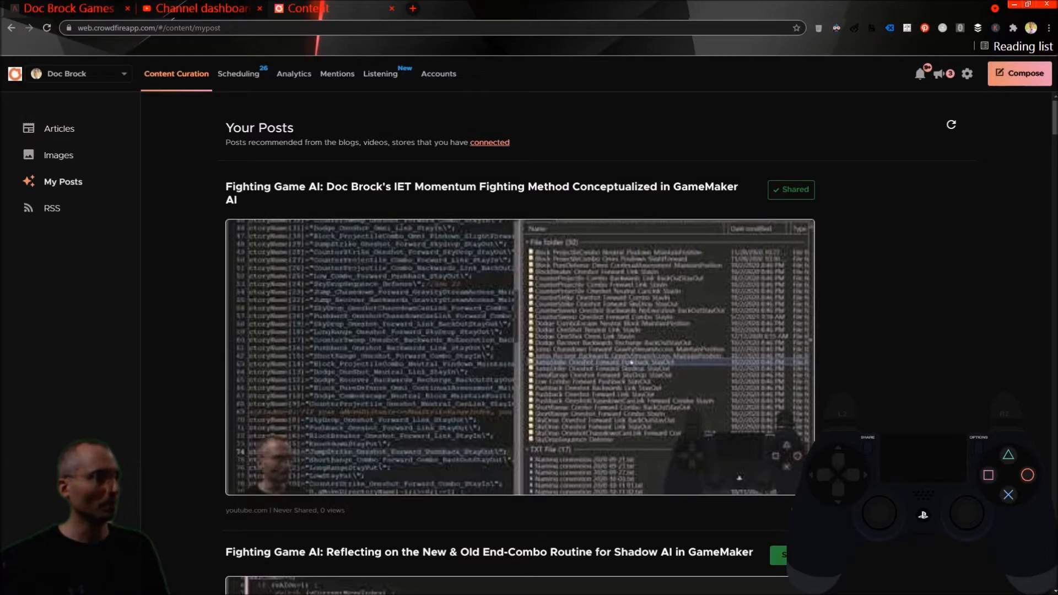
Start a YouTube Studio upload of the Part 01.wlmp file from the Desktop.
{"action": "left_click", "coordinate": [196, 9]}
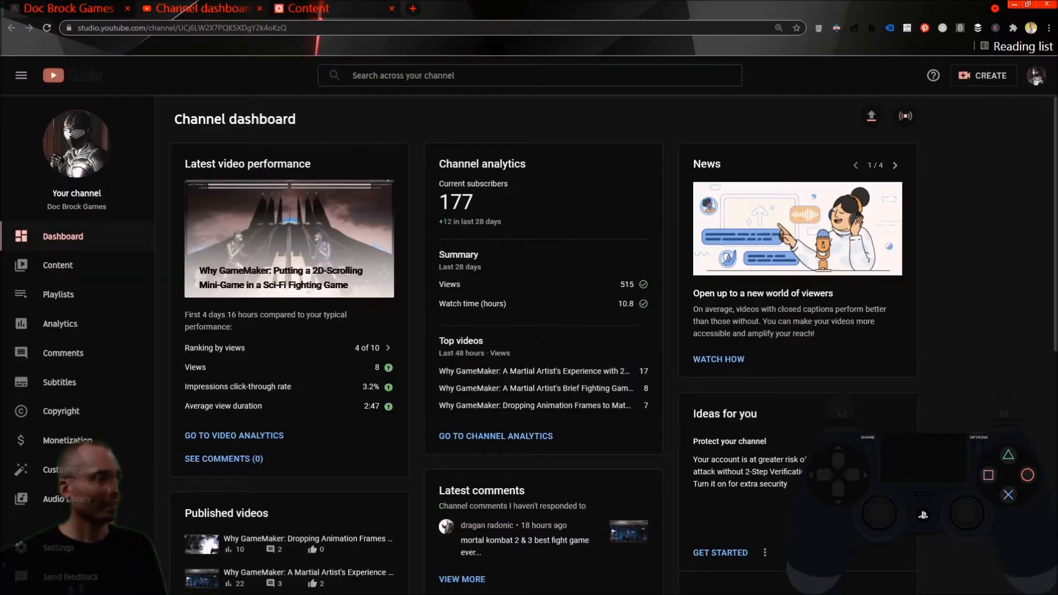
{"action": "left_click", "coordinate": [982, 75]}
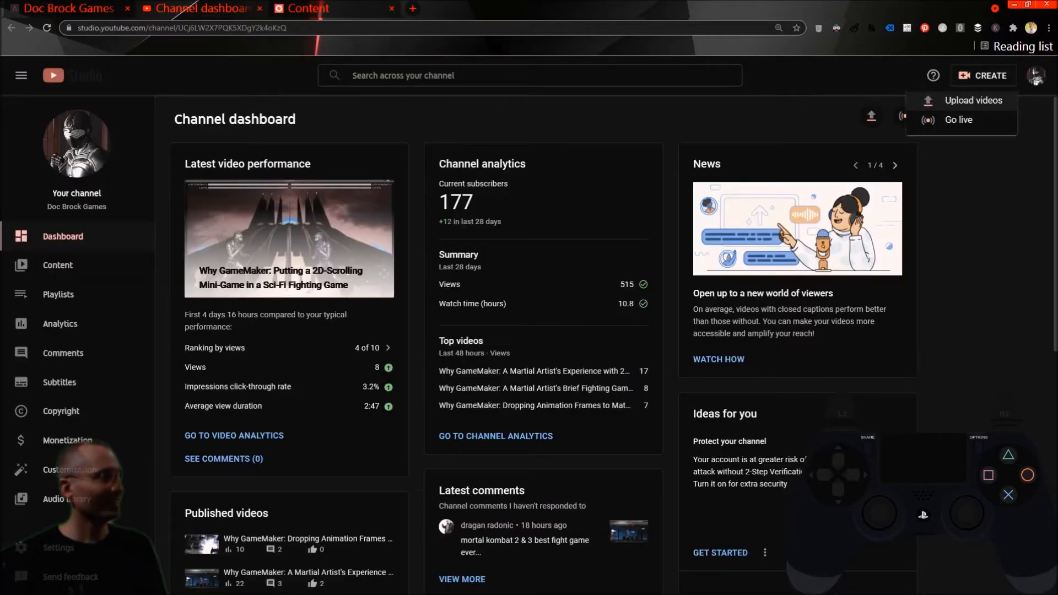
{"action": "left_click", "coordinate": [961, 100]}
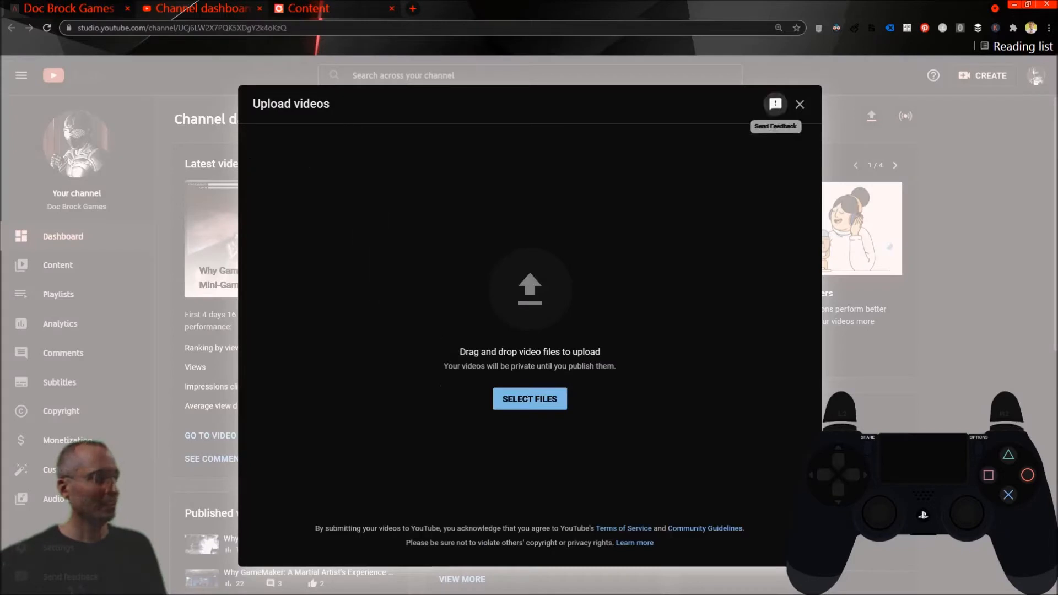
{"action": "left_click", "coordinate": [529, 398]}
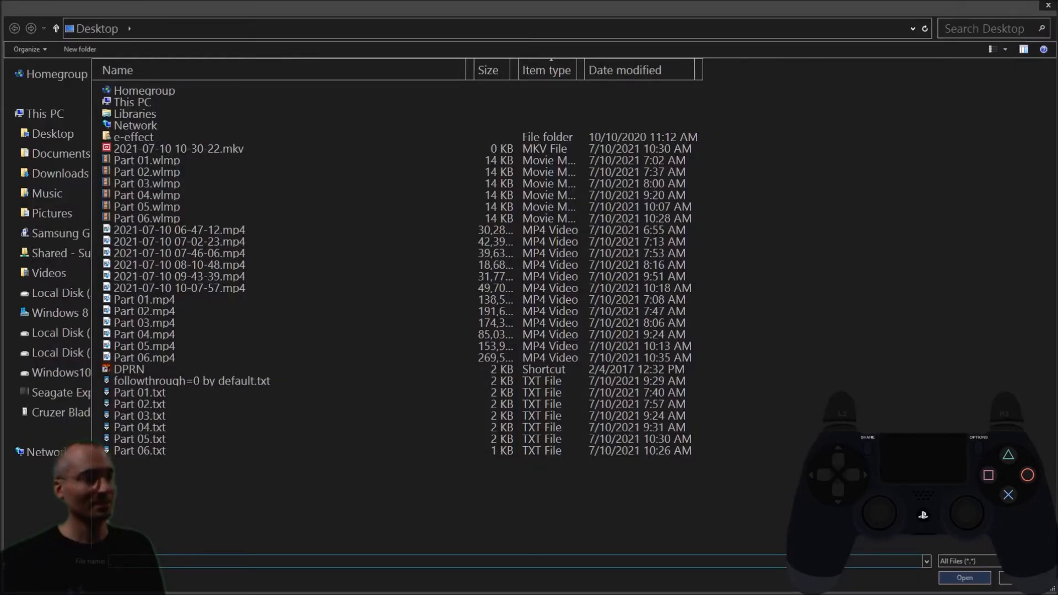
{"action": "left_click", "coordinate": [146, 159]}
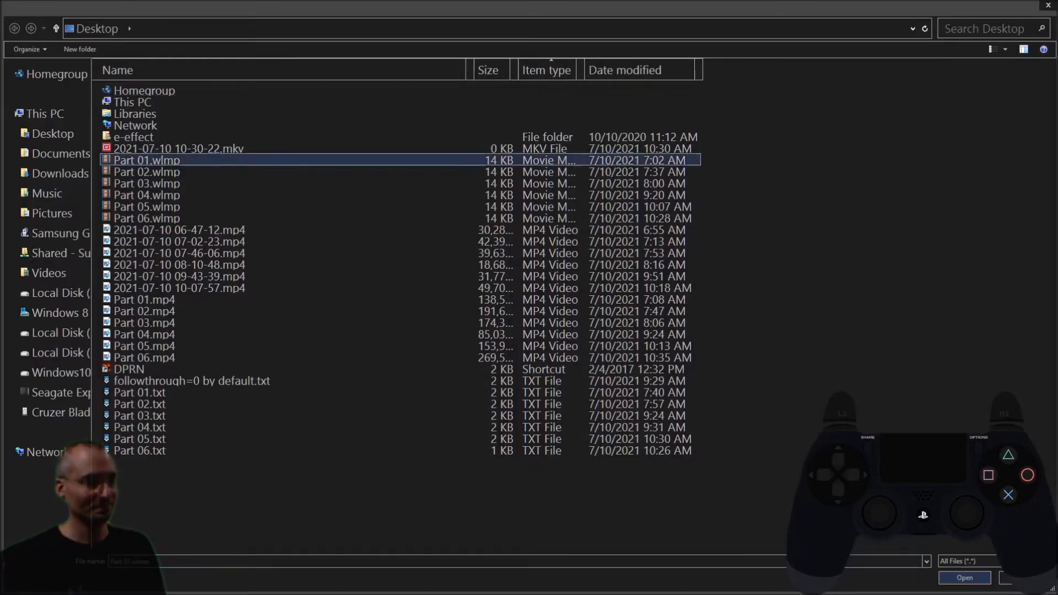
{"action": "left_click", "coordinate": [143, 358]}
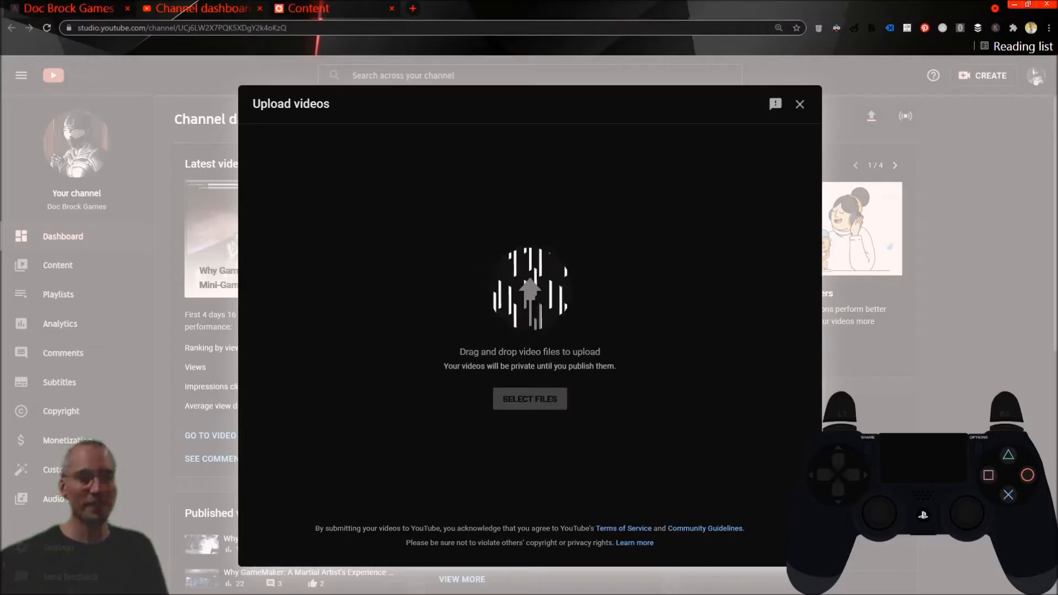
{"action": "left_click", "coordinate": [529, 398]}
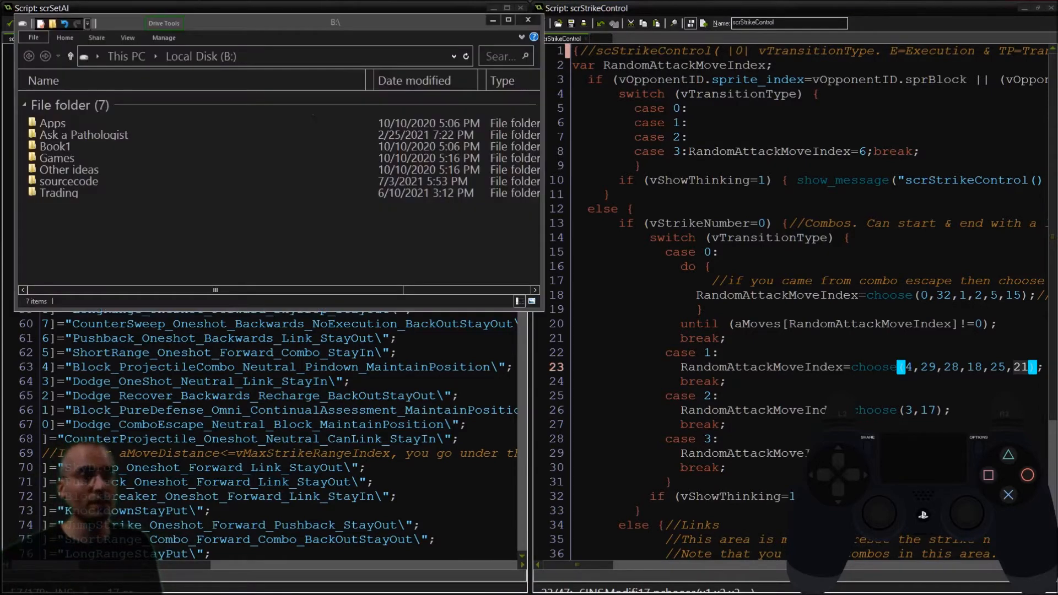
Navigate from drive B's Games folder into the Future Fighter Archive's GMX backups.
{"action": "left_click", "coordinate": [57, 158]}
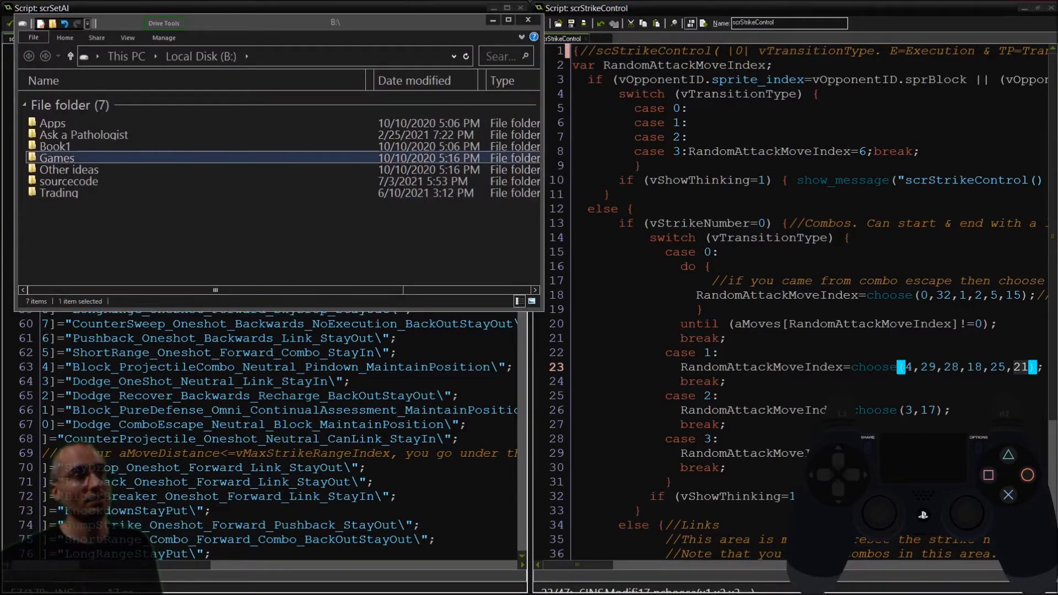
{"action": "double_click", "coordinate": [57, 158]}
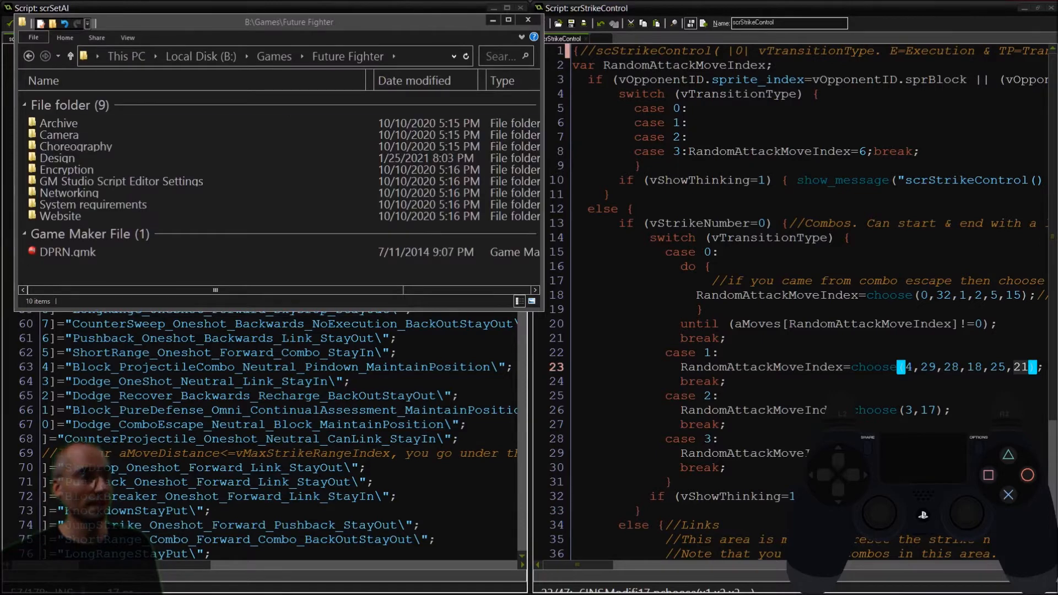
{"action": "double_click", "coordinate": [59, 123]}
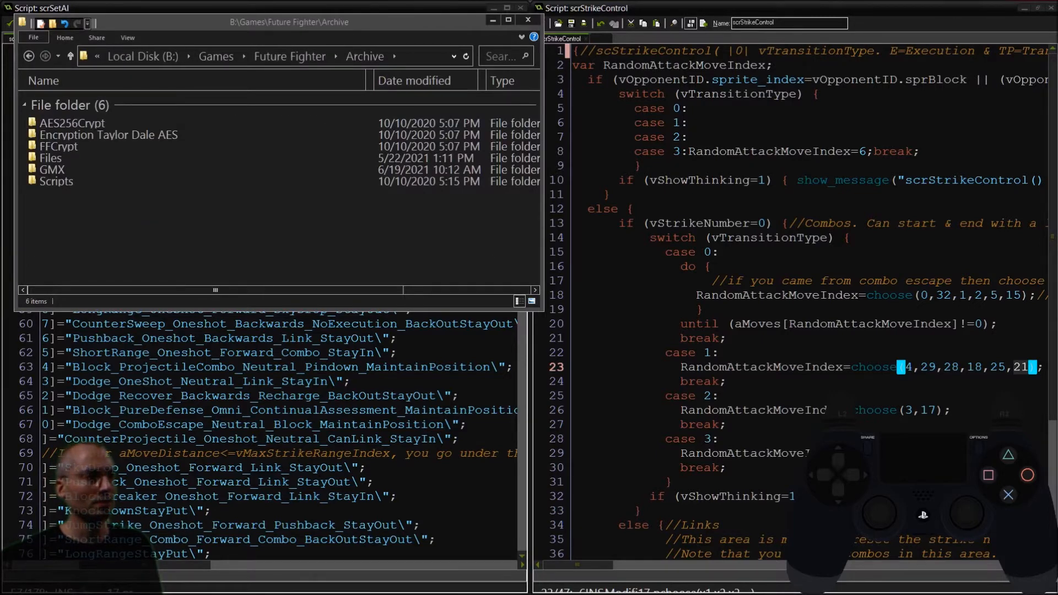
{"action": "left_click", "coordinate": [59, 147]}
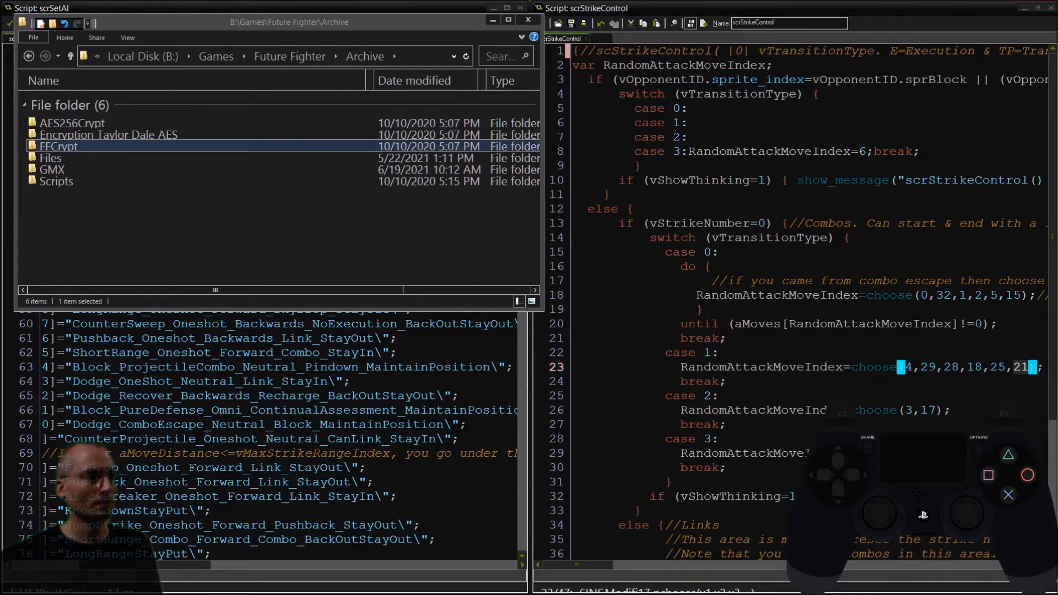
{"action": "left_click", "coordinate": [51, 169]}
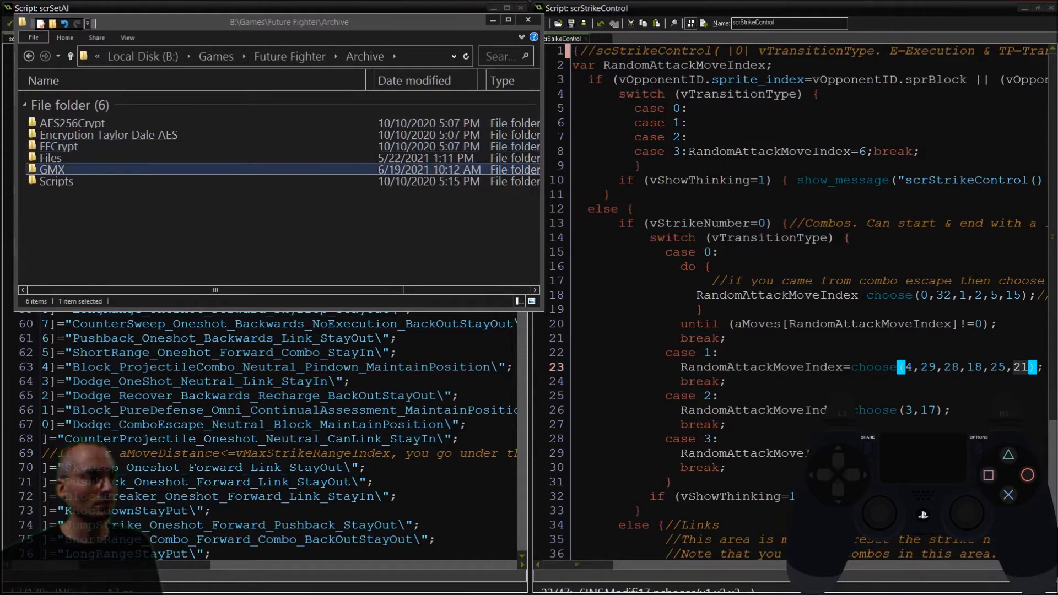
{"action": "double_click", "coordinate": [51, 169]}
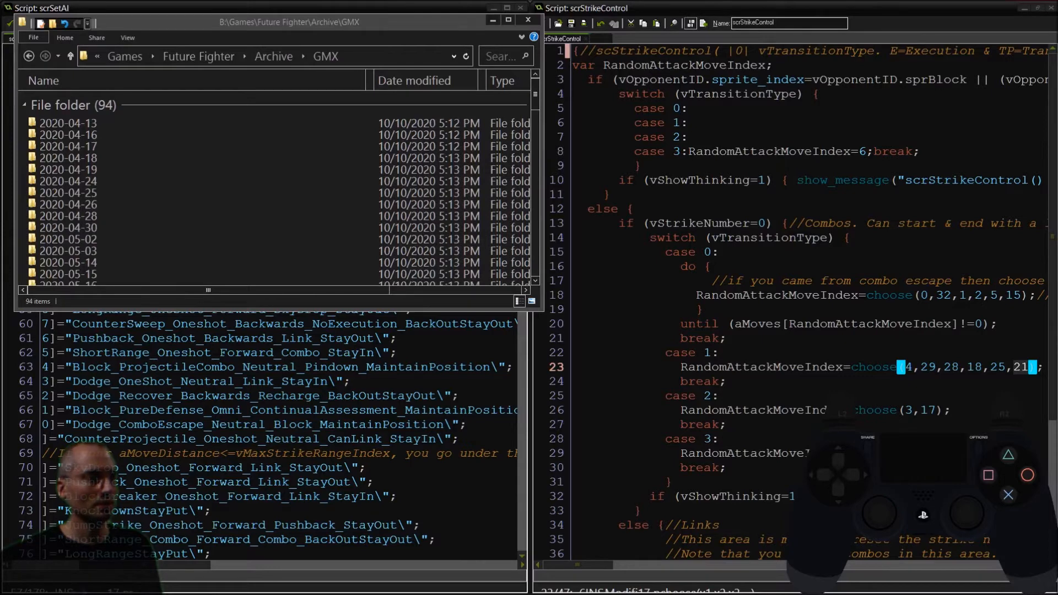
Enter the 2021-03-20 snapshot's scripts folder and pick the archived scrStrikeControl.gml.
{"action": "left_click", "coordinate": [67, 255]}
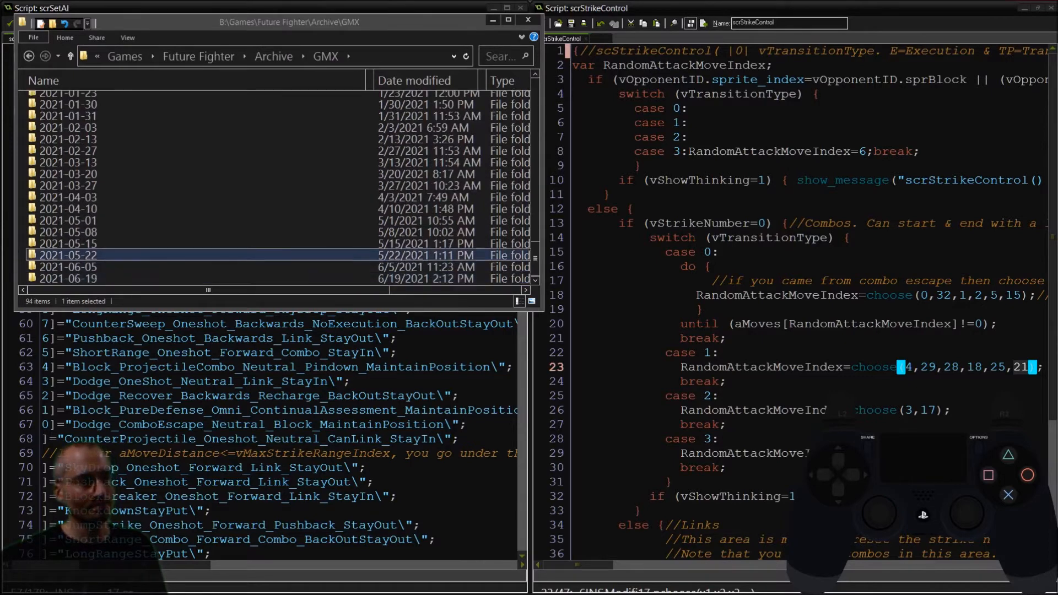
{"action": "left_click", "coordinate": [68, 197]}
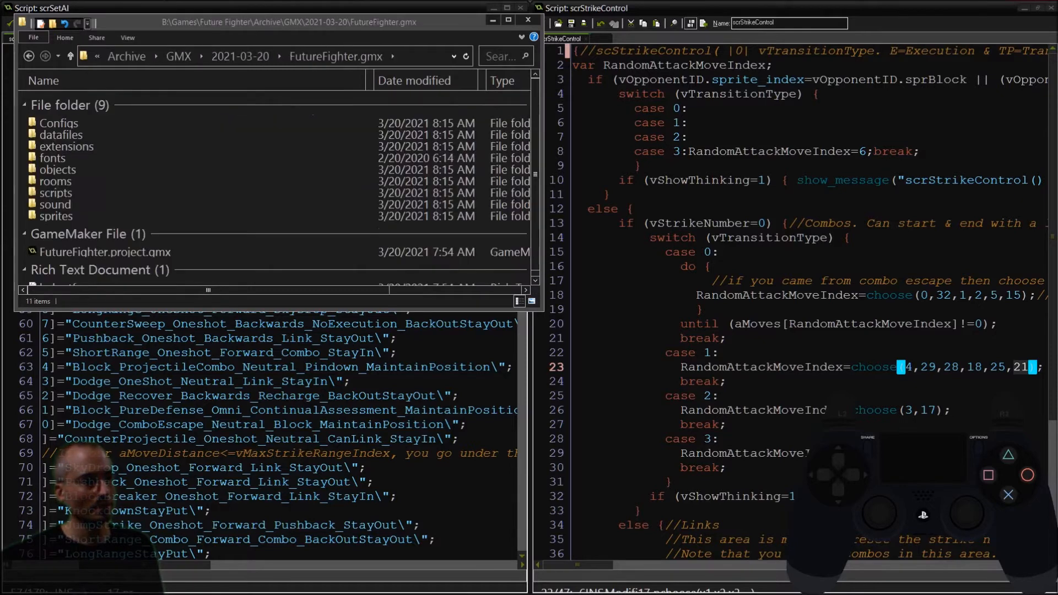
{"action": "double_click", "coordinate": [55, 192]}
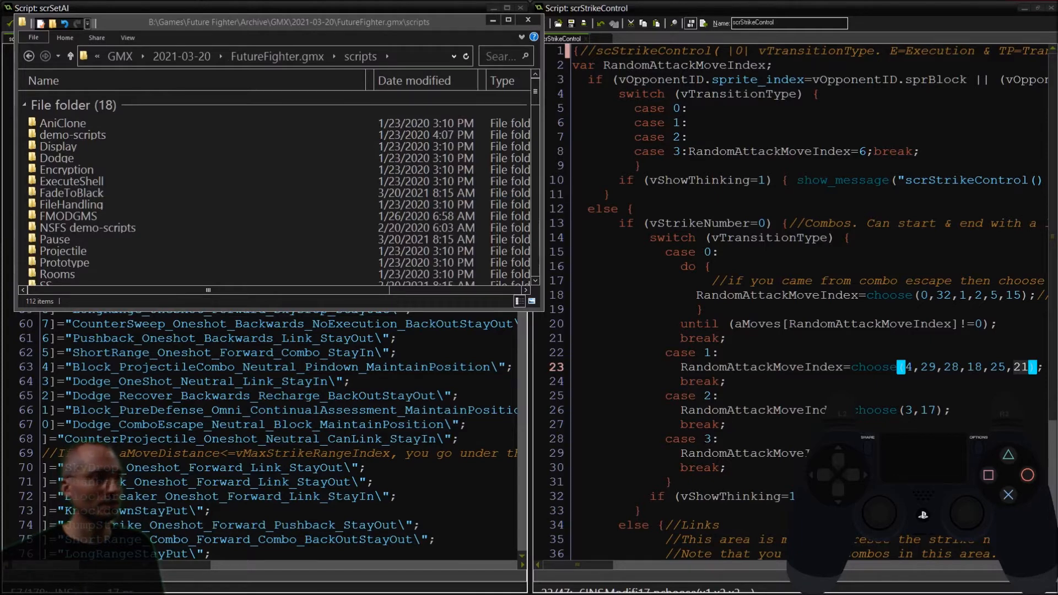
{"action": "left_click", "coordinate": [99, 260]}
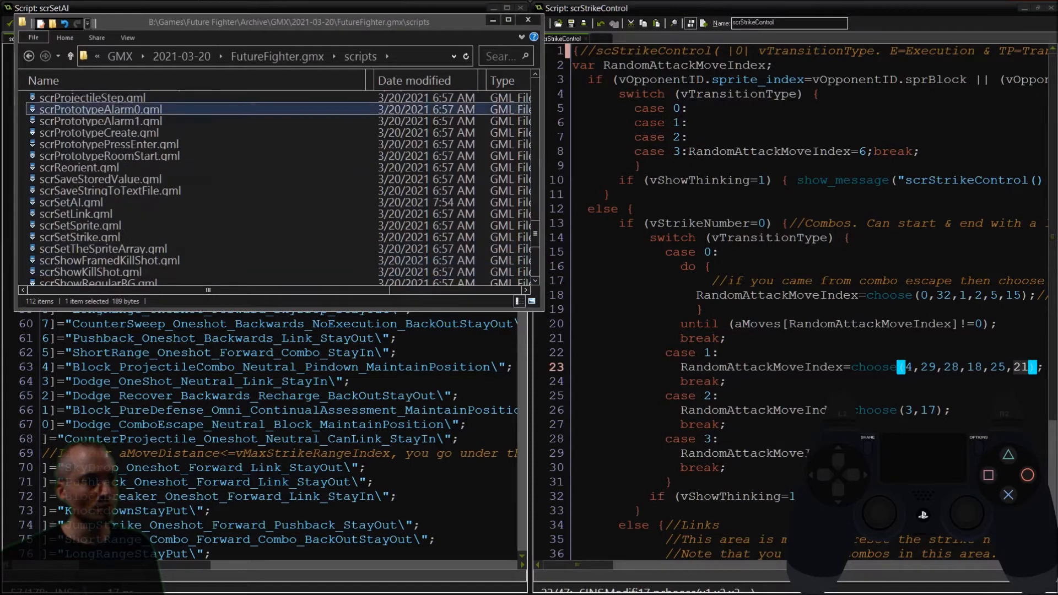
{"action": "left_click", "coordinate": [108, 259]}
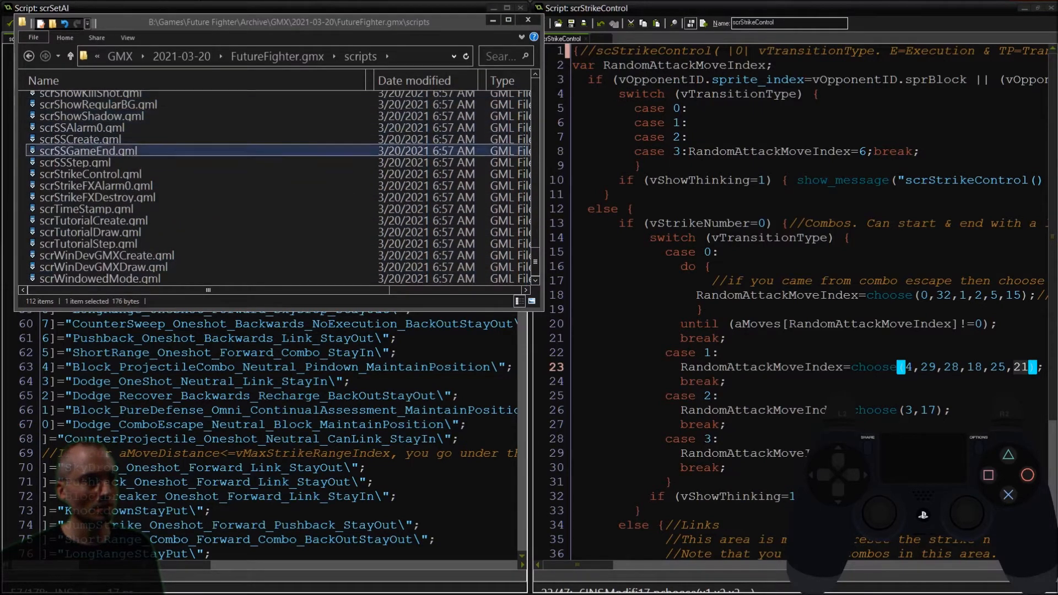
{"action": "left_click", "coordinate": [94, 174]}
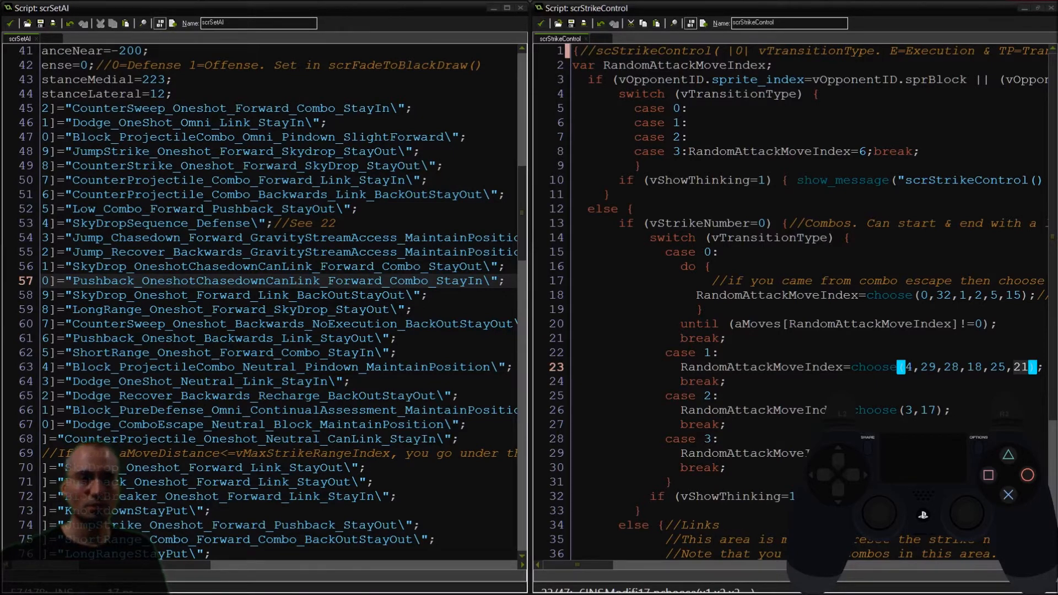
Close the archived scrStrikeControl script through PSPad's File menu.
{"action": "left_click", "coordinate": [28, 26]}
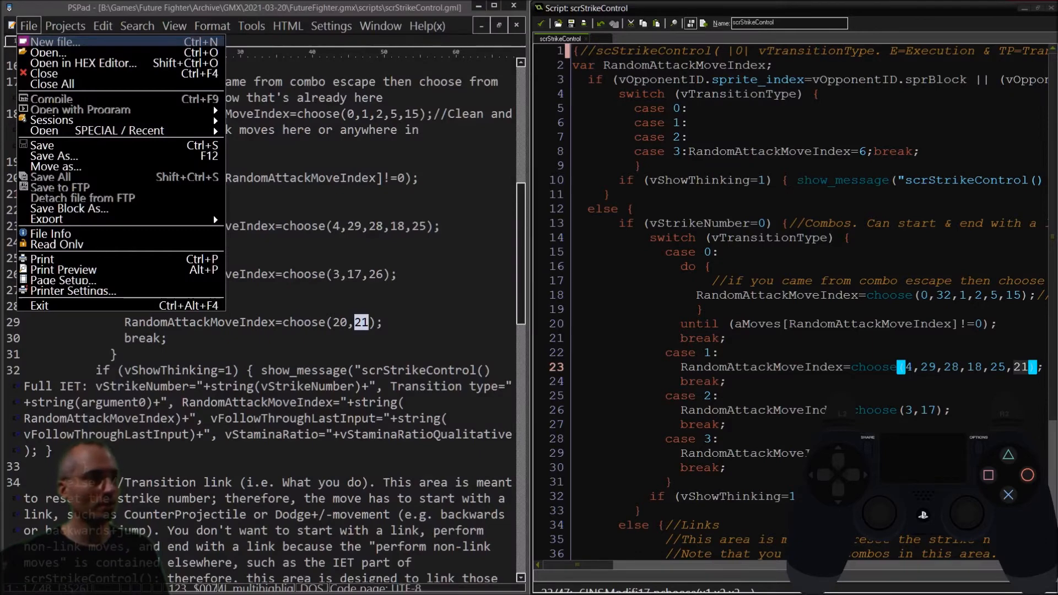
{"action": "left_click", "coordinate": [28, 26]}
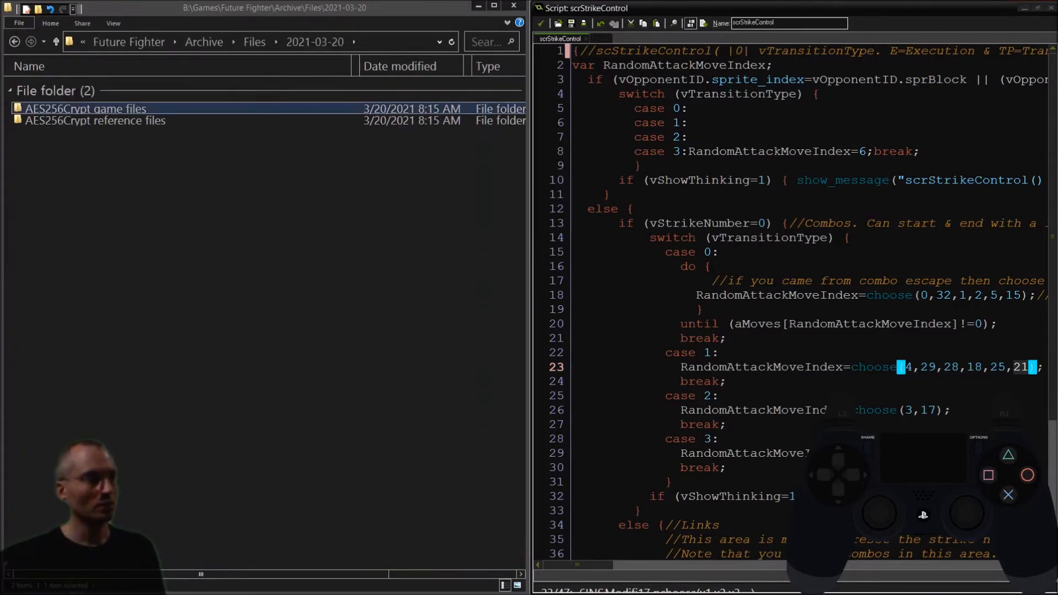
Enter AES256Crypt game files > Shadow and compare the SkyDrop Oneshot and Chasedown move folders.
{"action": "double_click", "coordinate": [84, 109]}
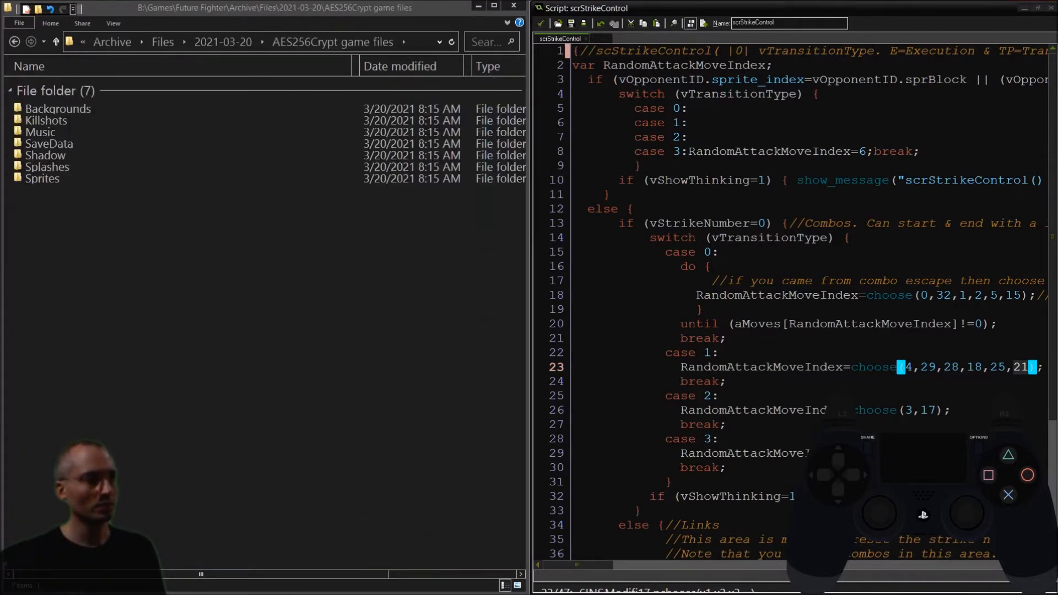
{"action": "double_click", "coordinate": [45, 155]}
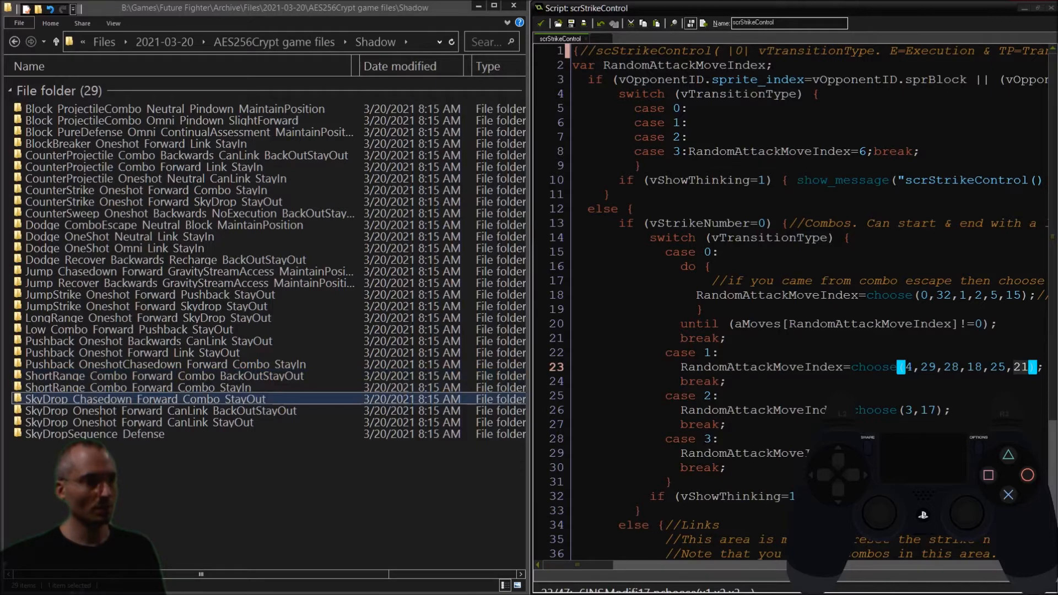
{"action": "left_click", "coordinate": [158, 410]}
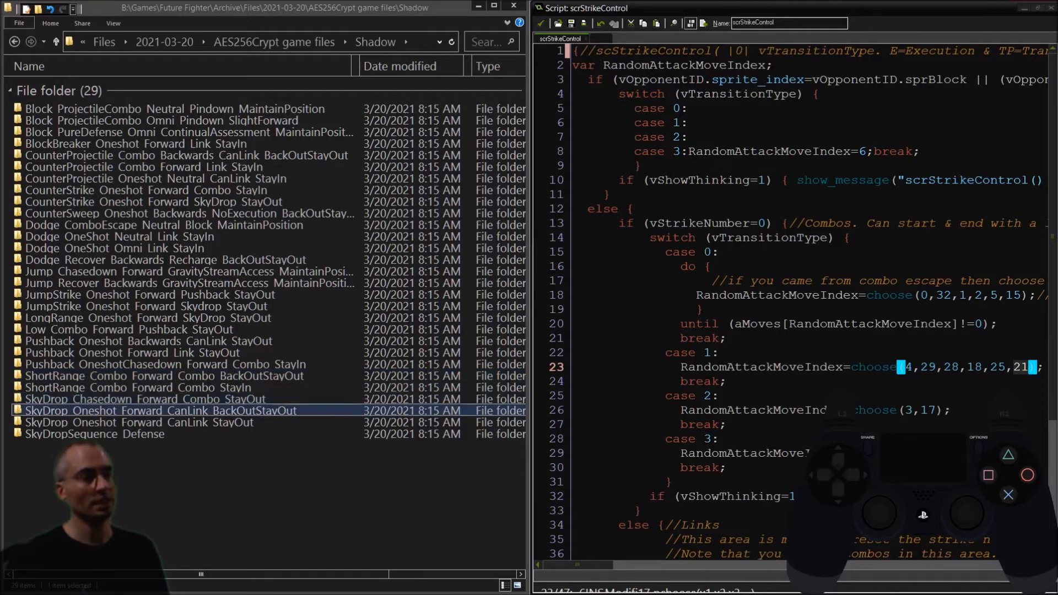
{"action": "left_click", "coordinate": [144, 399]}
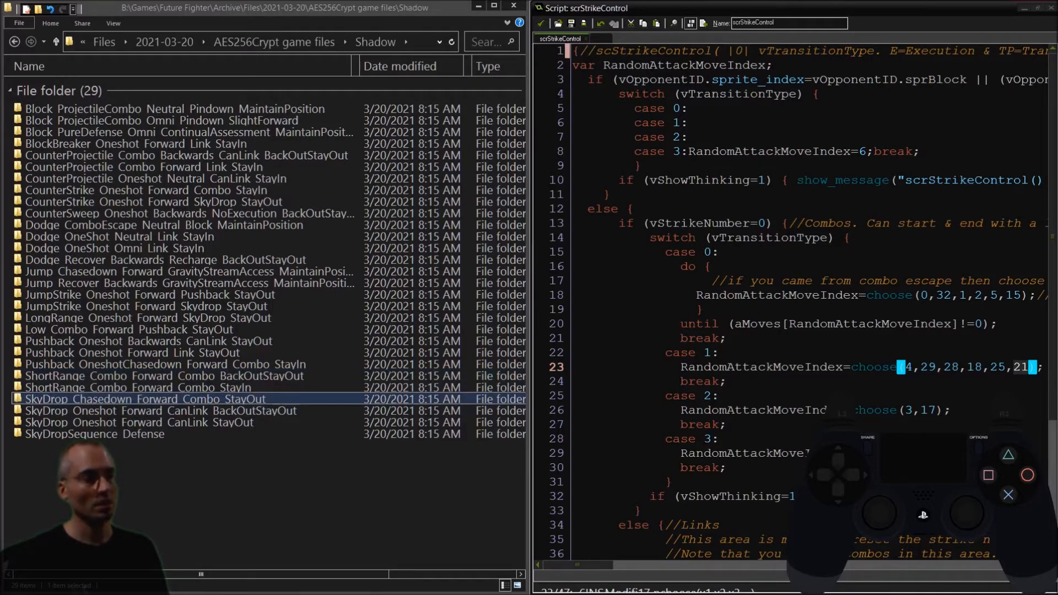
{"action": "left_click", "coordinate": [139, 421]}
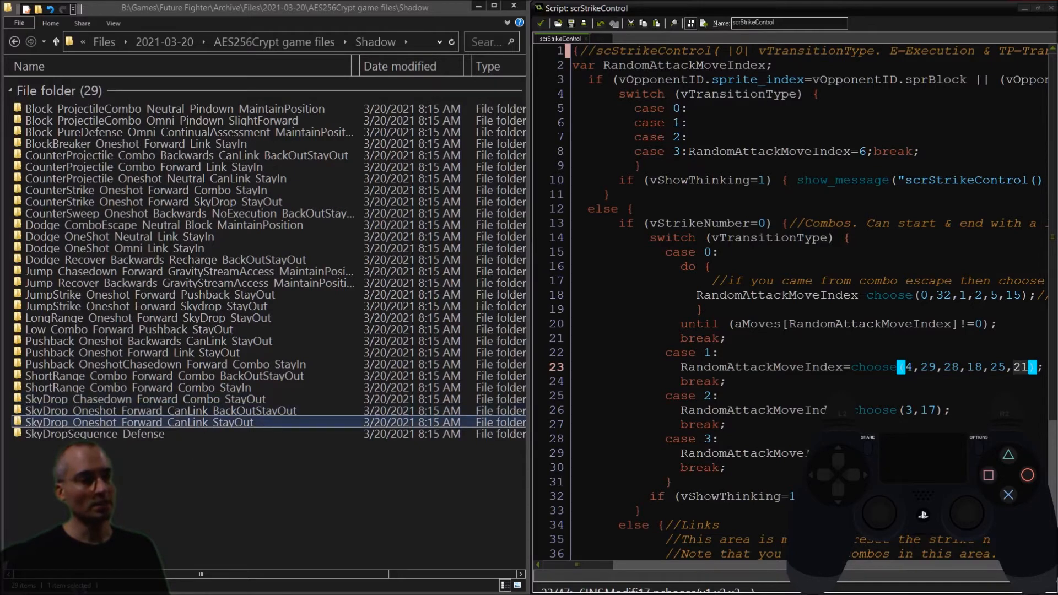
{"action": "left_click", "coordinate": [135, 399]}
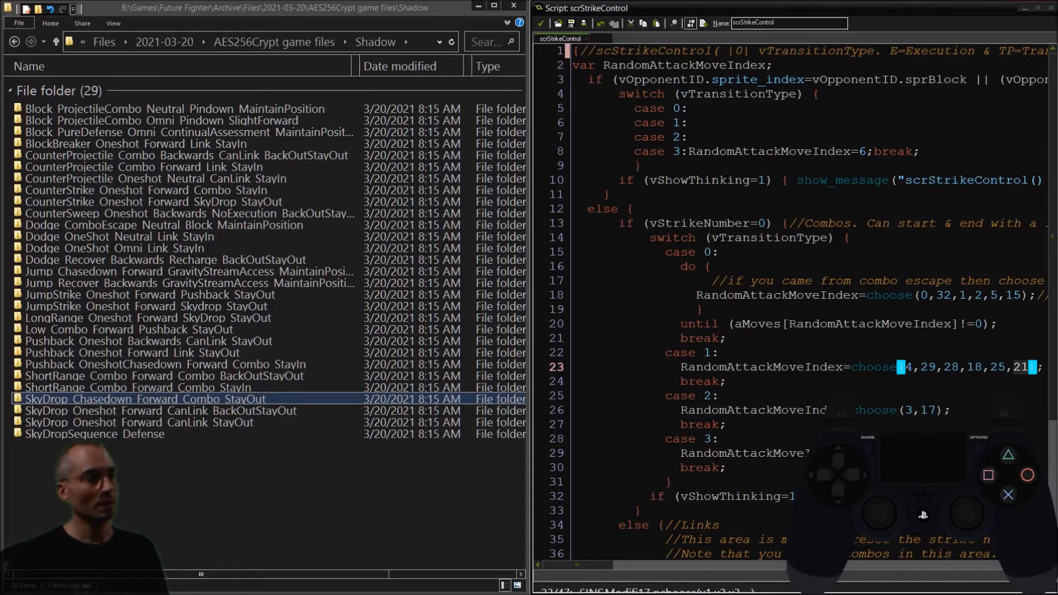
{"action": "mouse_move", "coordinate": [508, 478]}
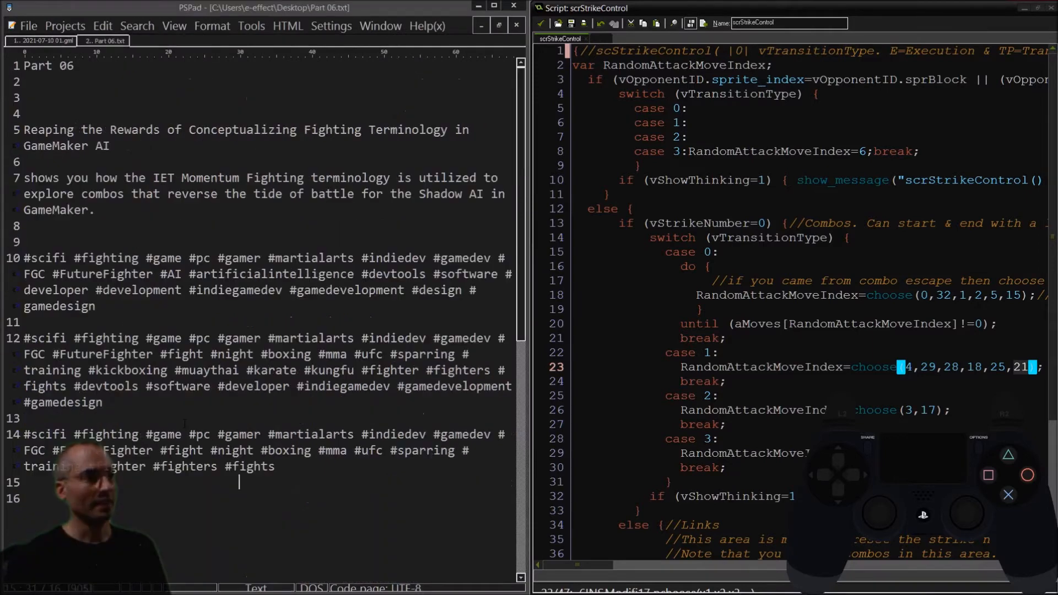
Switch to PSPad's Part 06.txt notes with the title, description and hashtags.
{"action": "left_click", "coordinate": [8, 7]}
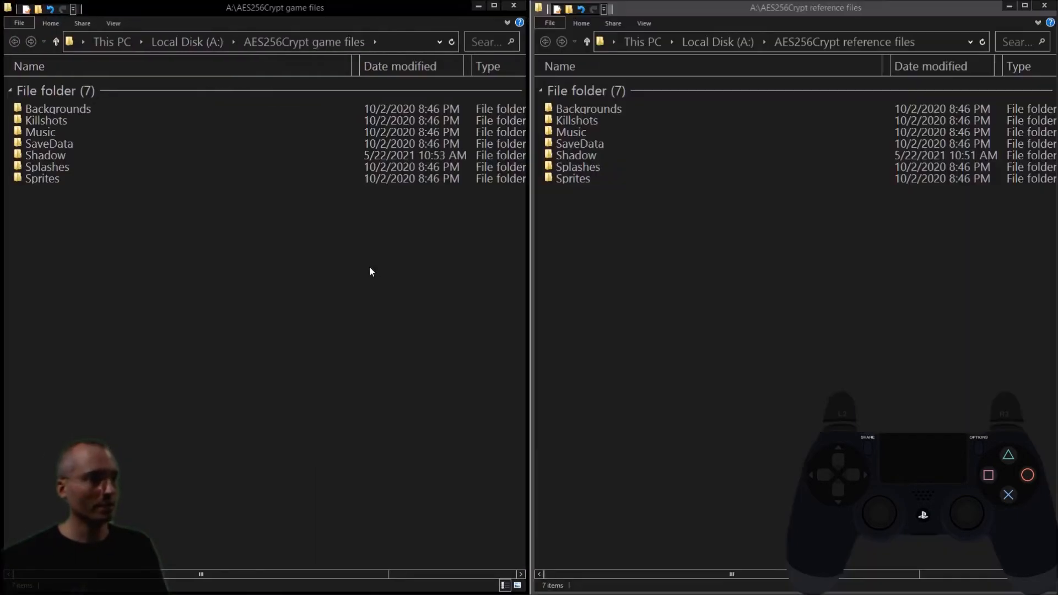
Enter the reference files' Shadow folder and search both Shadow folders for SkyDrop.
{"action": "left_click", "coordinate": [577, 155]}
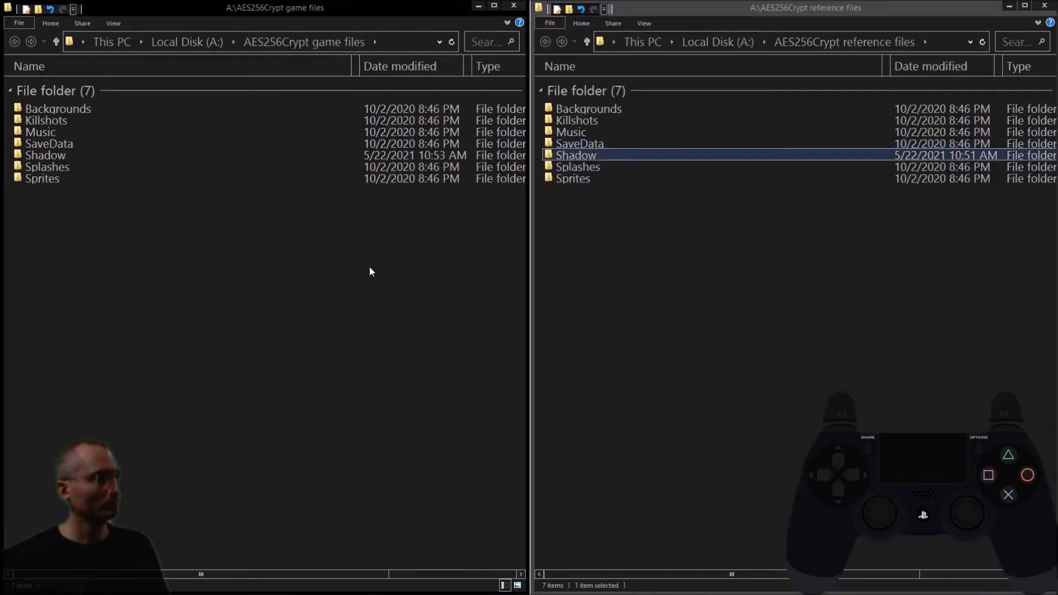
{"action": "double_click", "coordinate": [575, 155]}
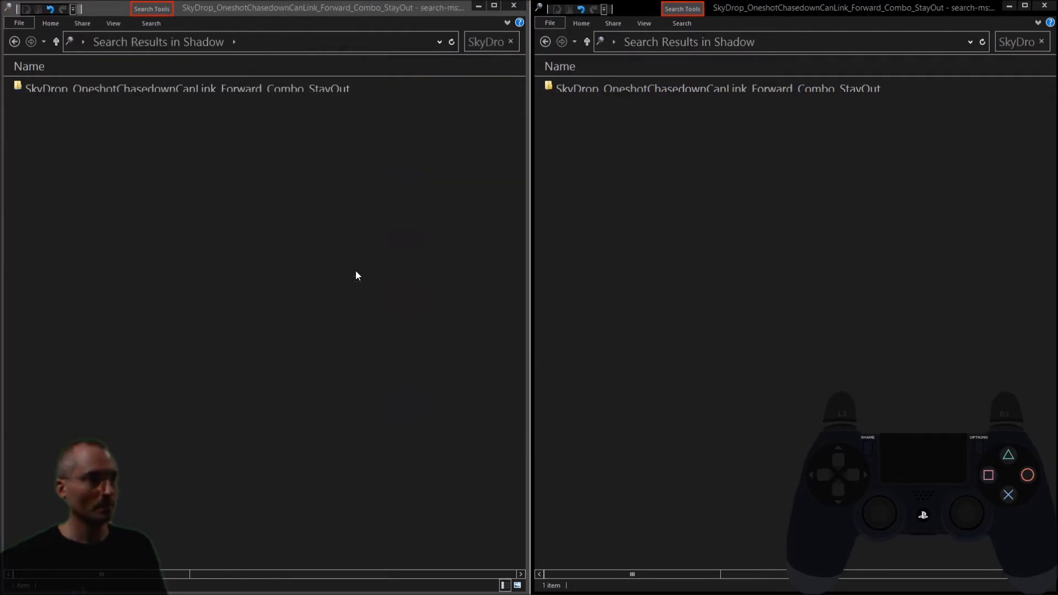
{"action": "left_click", "coordinate": [189, 88]}
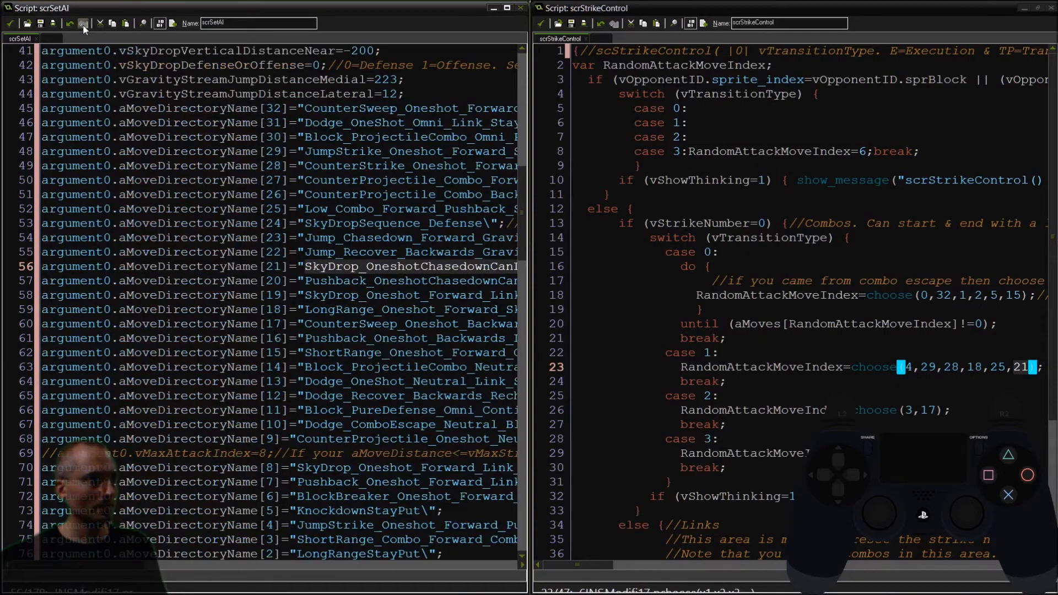
{"action": "mouse_move", "coordinate": [321, 270]}
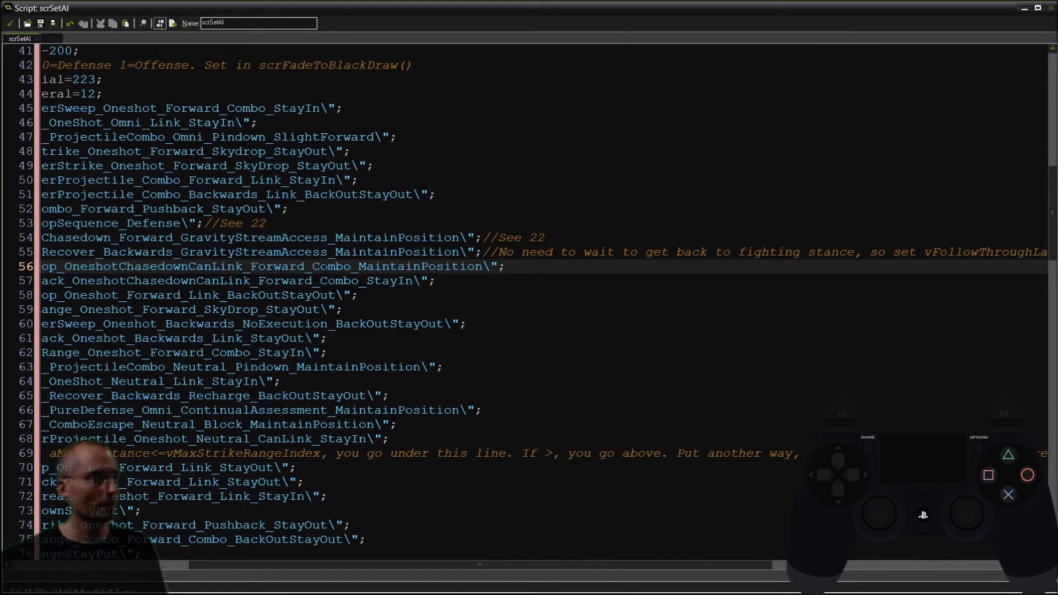
Scroll scrSetAI horizontally to read move 21's full name ending in MaintainPosition.
{"action": "scroll", "scroll_direction": "left", "scroll_amount": 3}
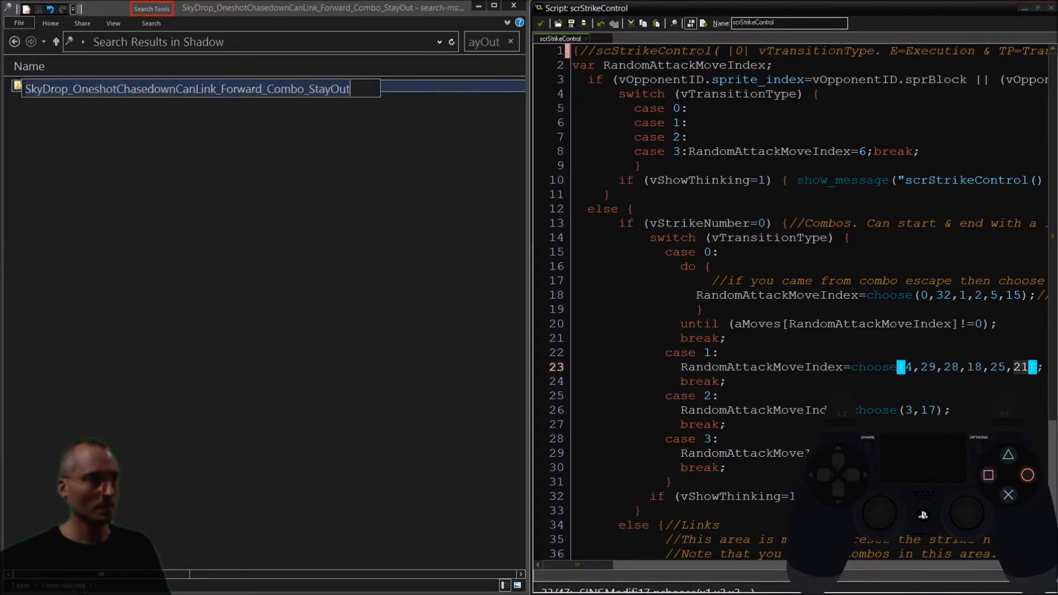
Edit scrStrikeControl's choose() lists, appending ',21' to link case 3.
{"action": "type", "text": "MaintainPosition"}
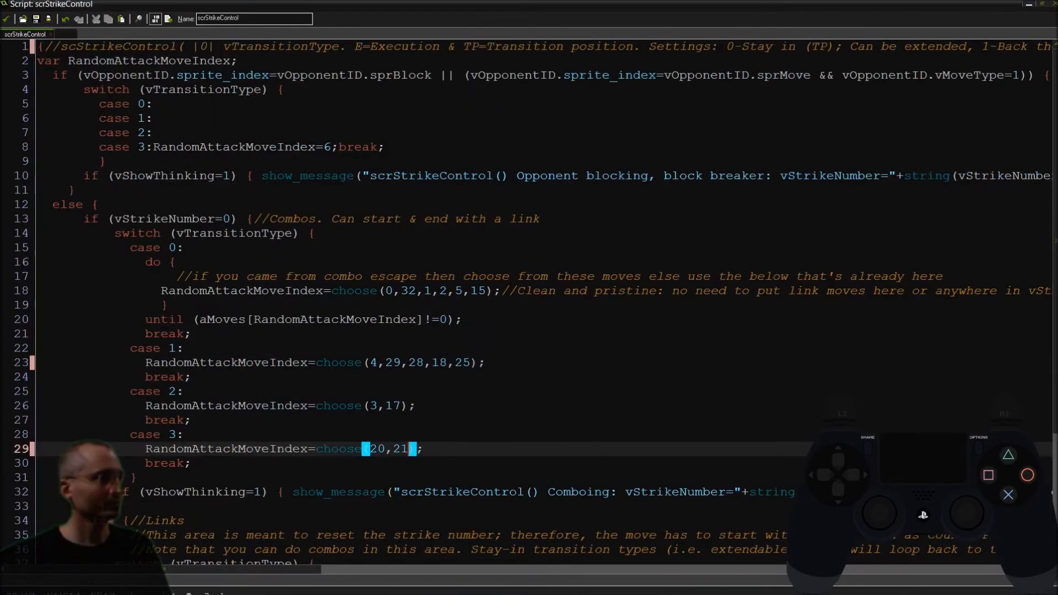
{"action": "scroll", "scroll_direction": "down", "scroll_amount": 3}
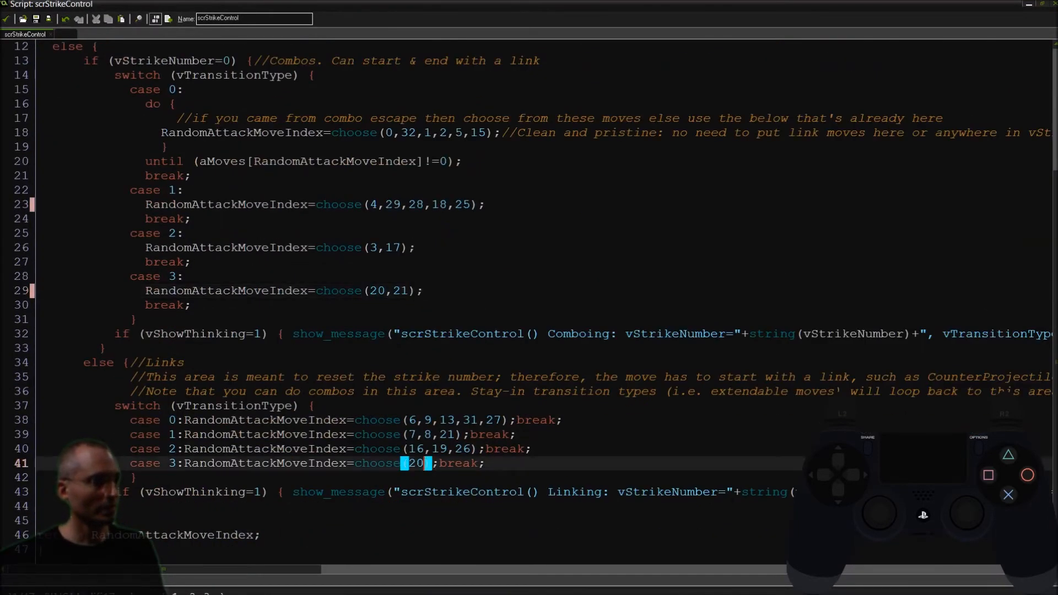
{"action": "type", "text": ","}
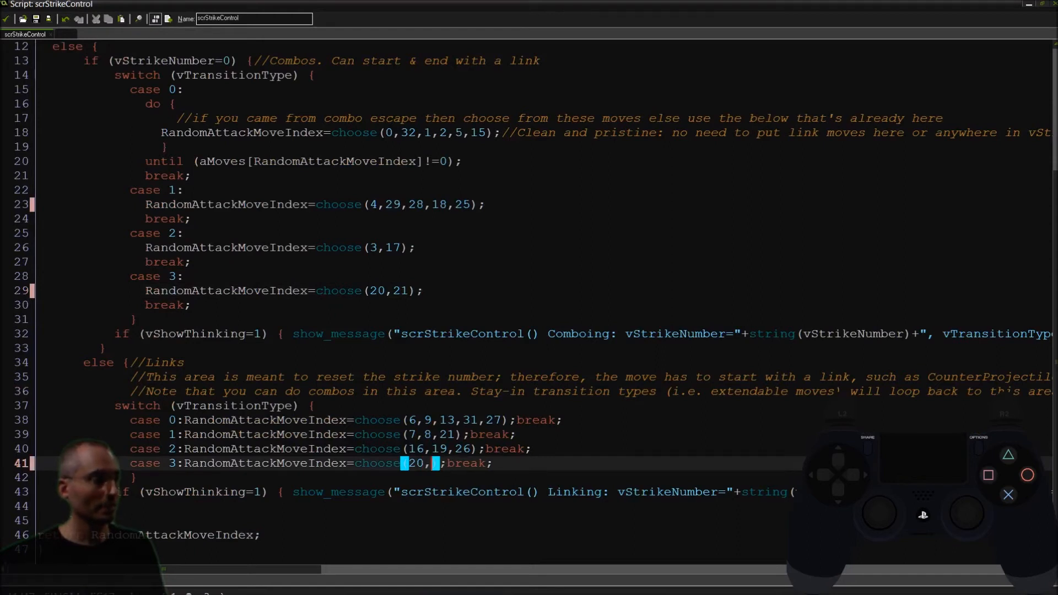
{"action": "type", "text": "21"}
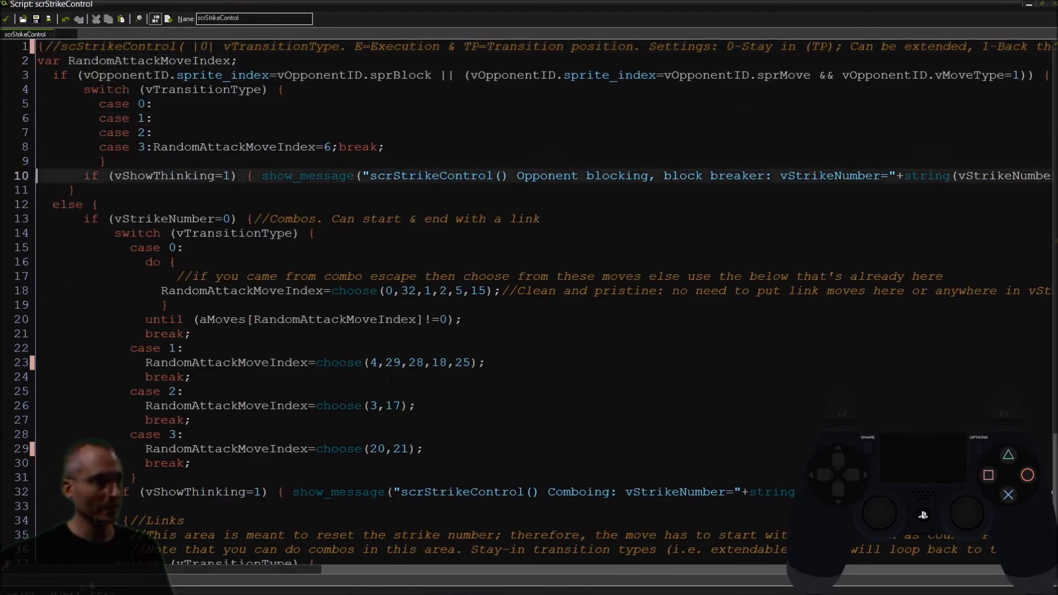
{"action": "scroll", "scroll_direction": "down", "scroll_amount": 3}
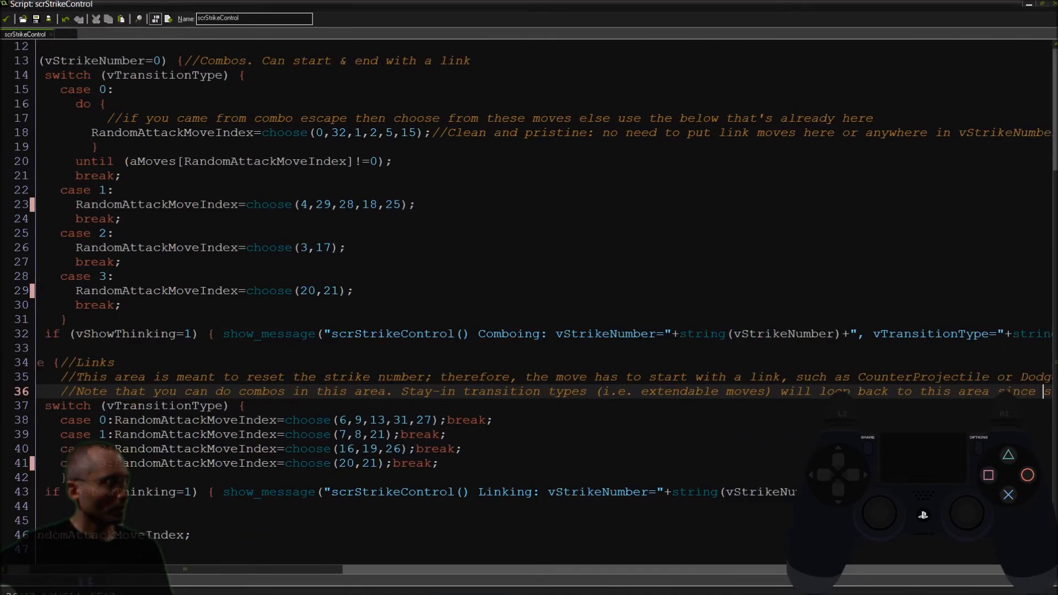
{"action": "scroll", "scroll_direction": "right", "scroll_amount": 3}
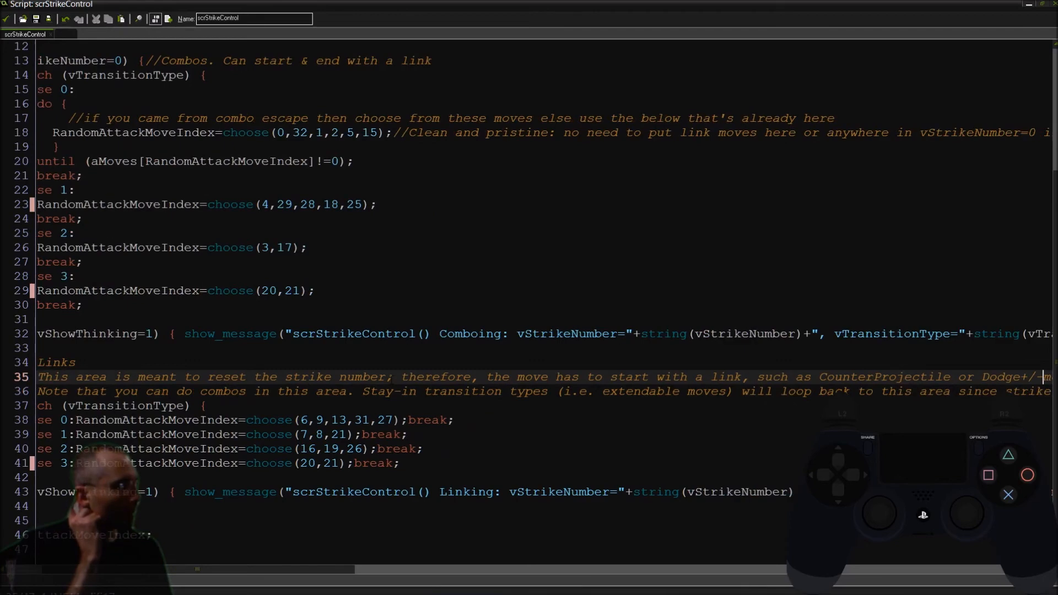
{"action": "scroll", "scroll_direction": "right", "scroll_amount": 3}
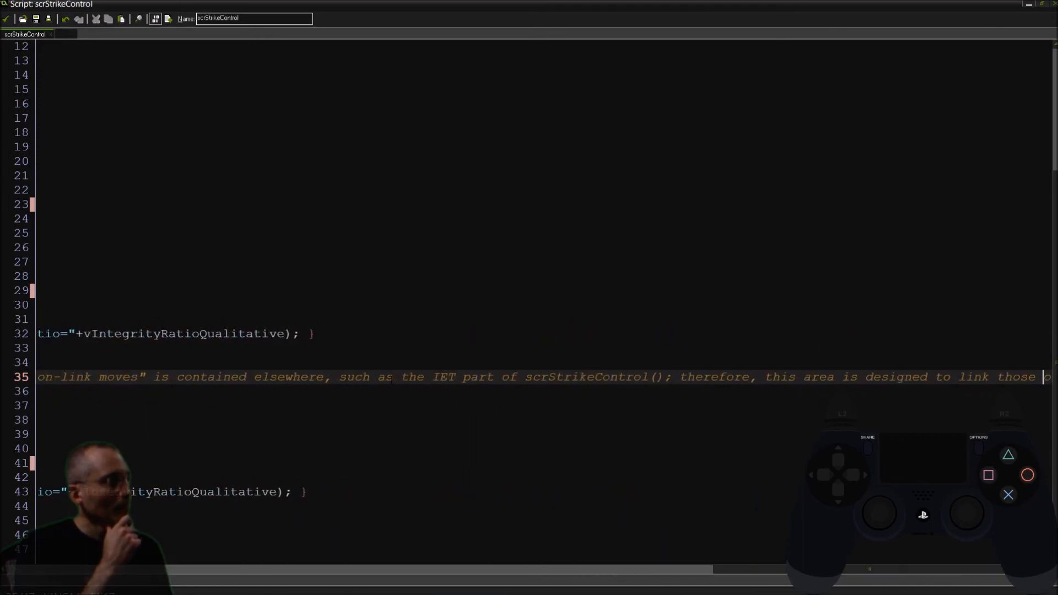
{"action": "scroll", "scroll_direction": "right", "scroll_amount": 3}
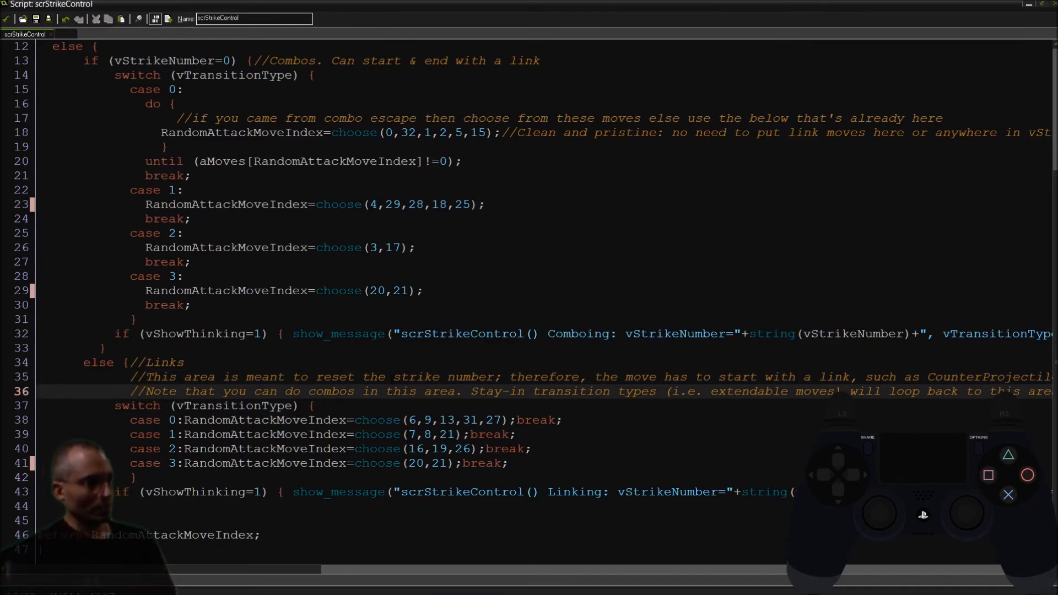
{"action": "left_click", "coordinate": [508, 391]}
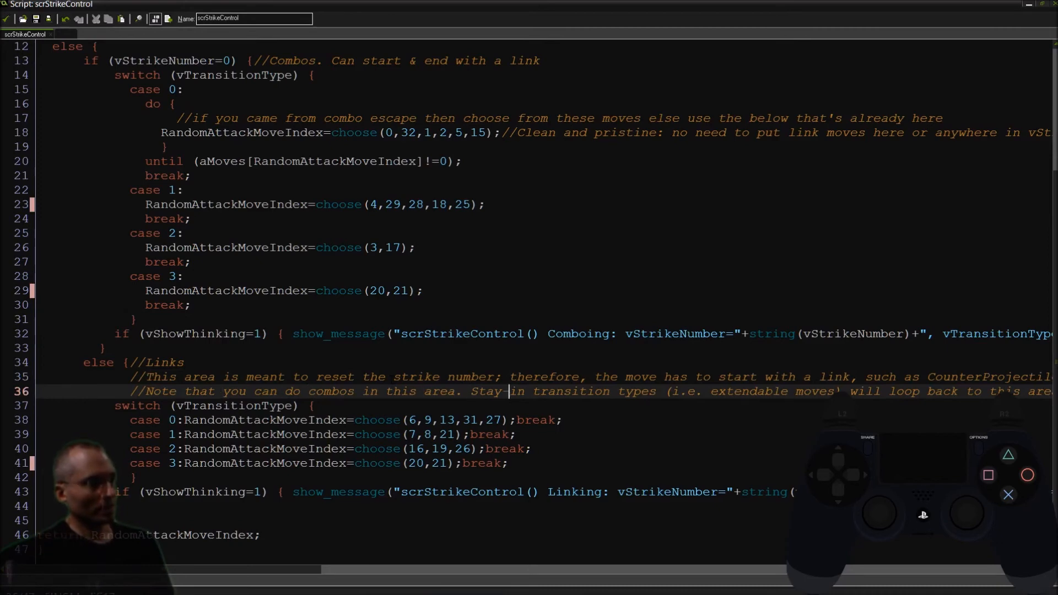
{"action": "left_click", "coordinate": [684, 392]}
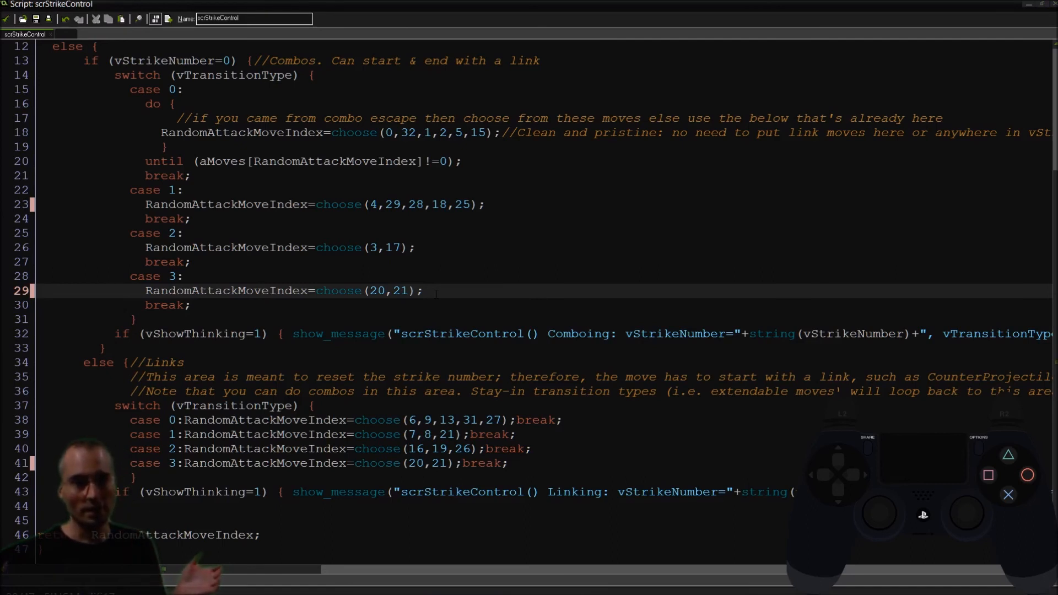
{"action": "left_click", "coordinate": [421, 290]}
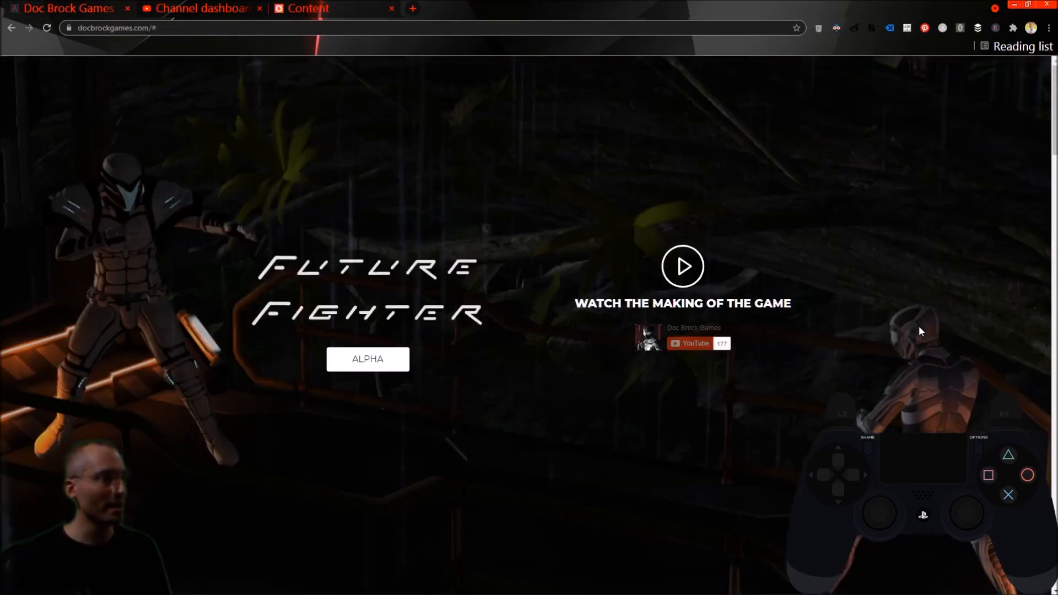
{"action": "mouse_move", "coordinate": [532, 361]}
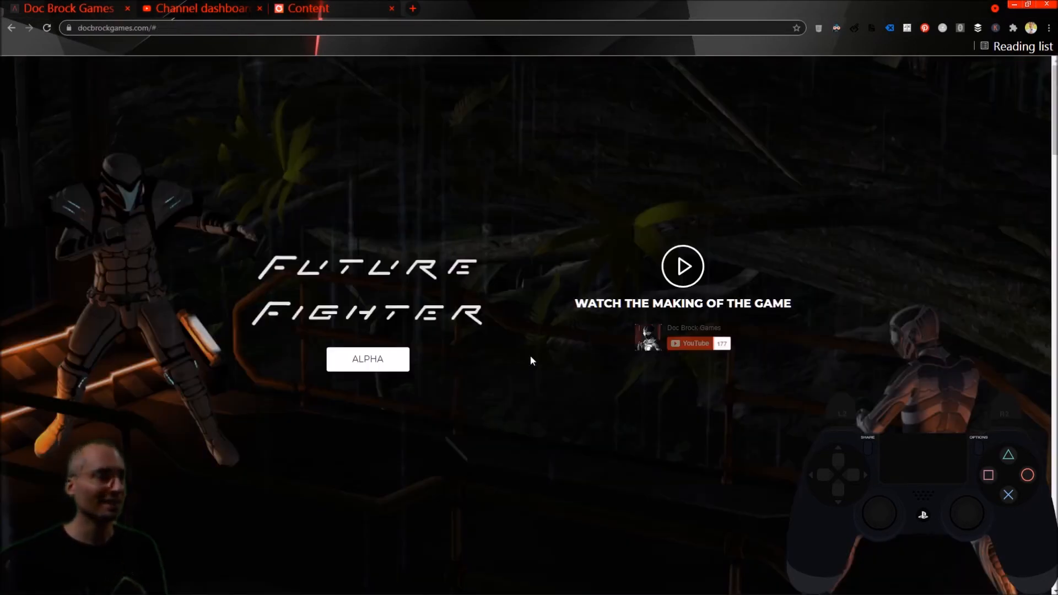
Scroll down the Future Fighter page past the character bios to the gallery.
{"action": "scroll", "scroll_direction": "down", "scroll_amount": 3}
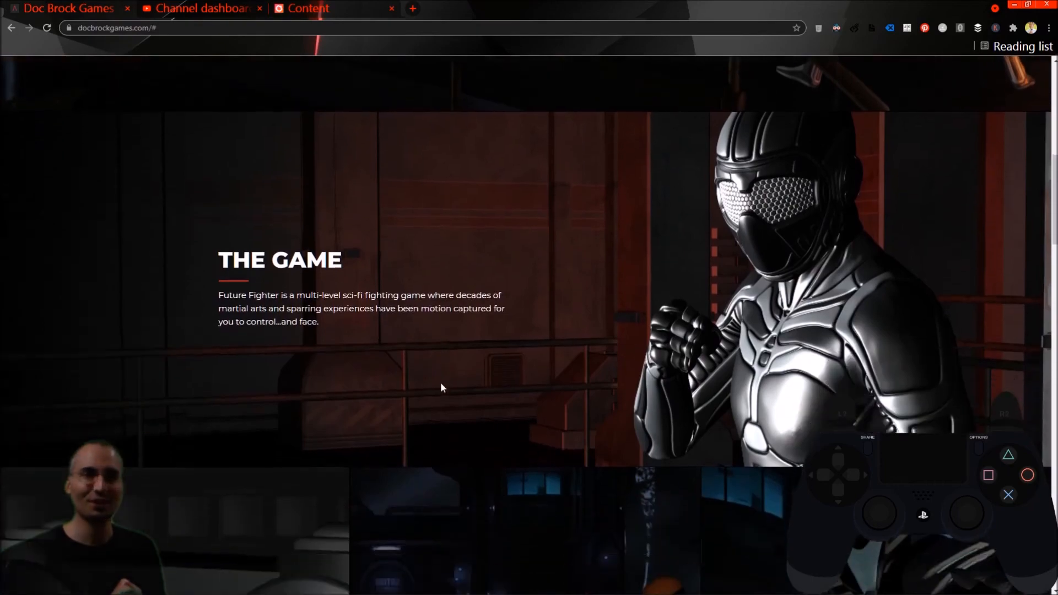
{"action": "scroll", "scroll_direction": "down", "scroll_amount": 3}
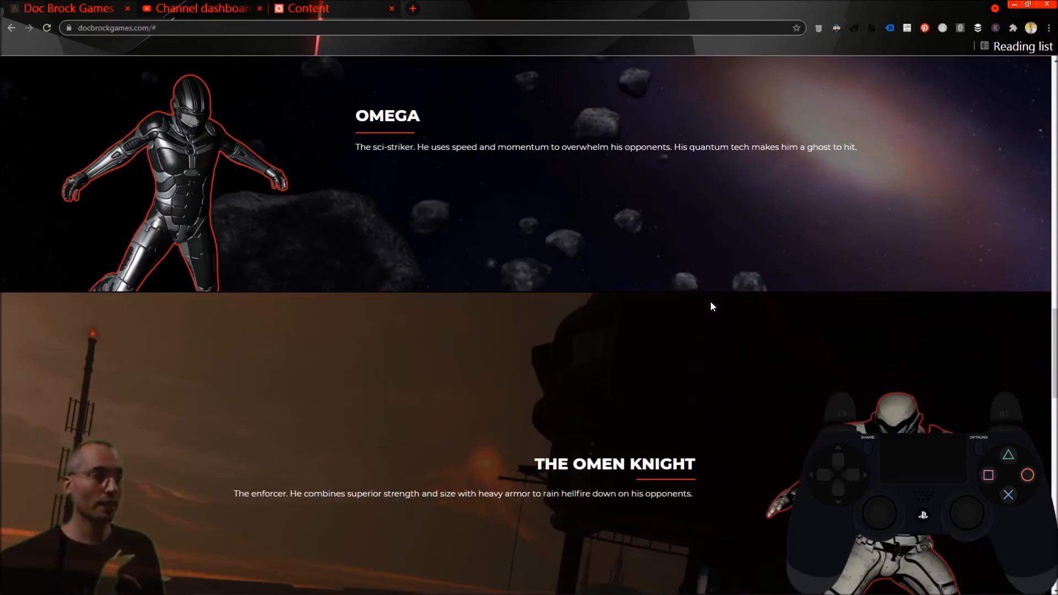
{"action": "scroll", "scroll_direction": "down", "scroll_amount": 3}
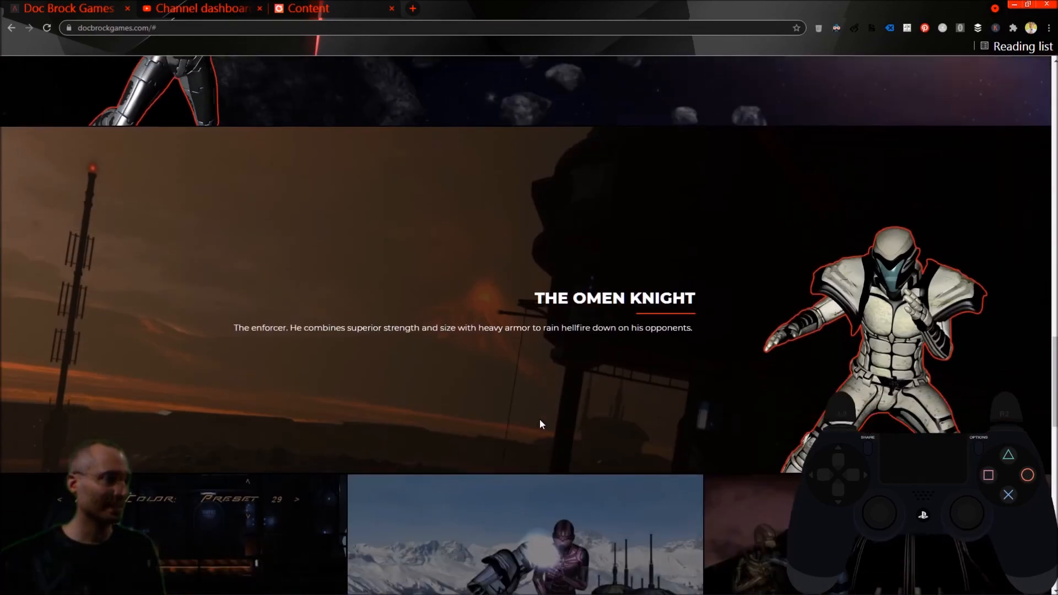
{"action": "scroll", "scroll_direction": "down", "scroll_amount": 3}
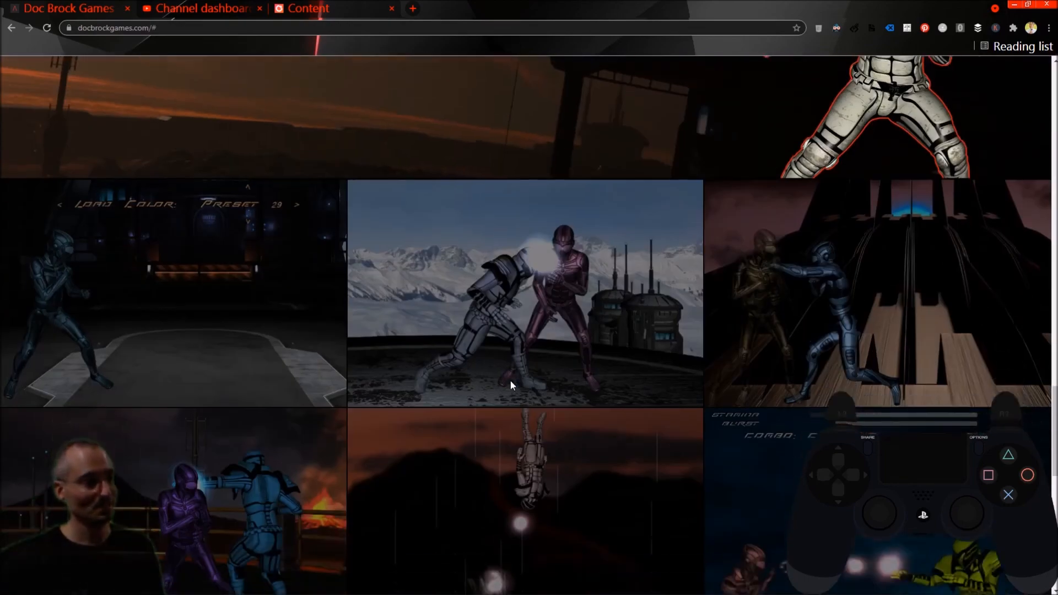
View the third gallery screenshot enlarged, close it, and reach the Get Notified footer.
{"action": "left_click", "coordinate": [172, 506]}
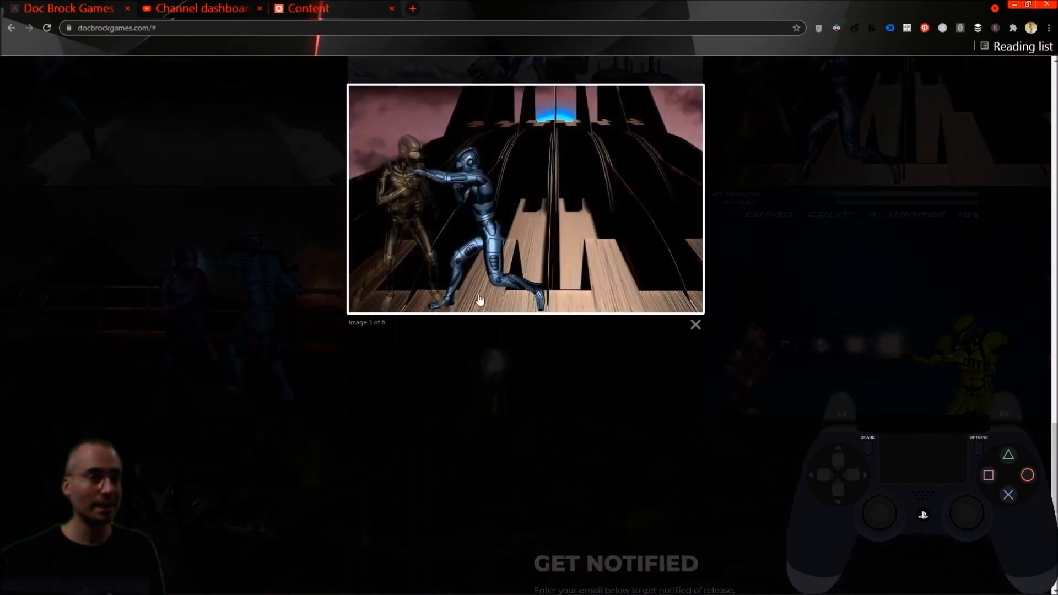
{"action": "left_click", "coordinate": [696, 324]}
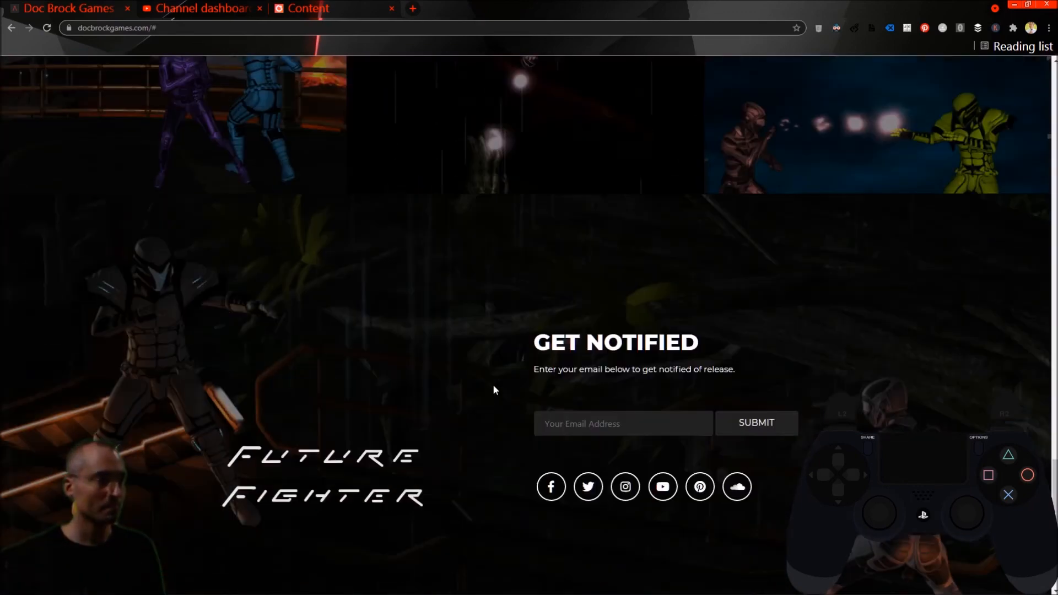
{"action": "scroll", "scroll_direction": "down", "scroll_amount": 3}
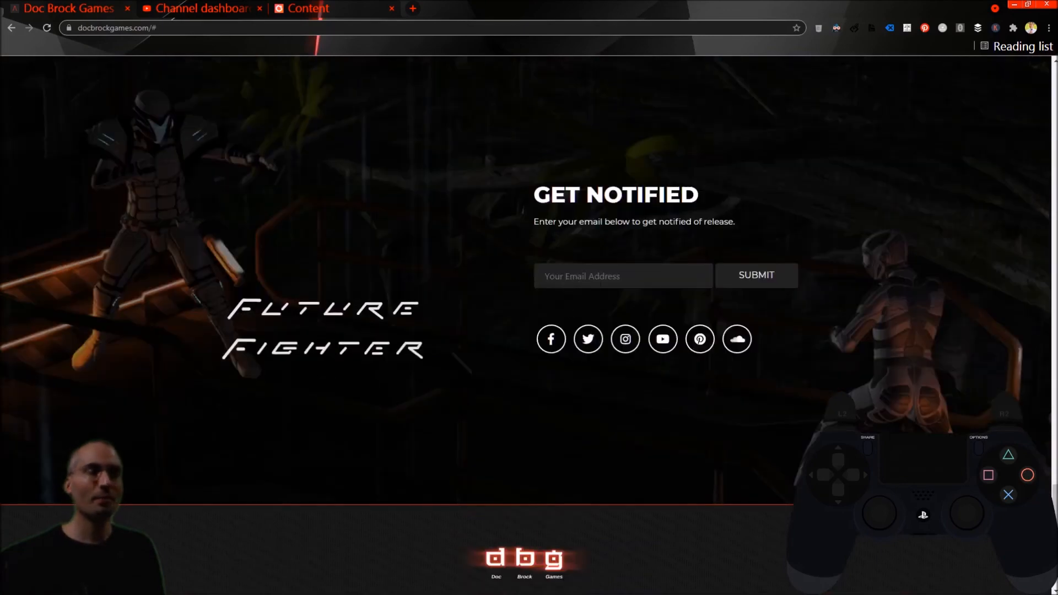